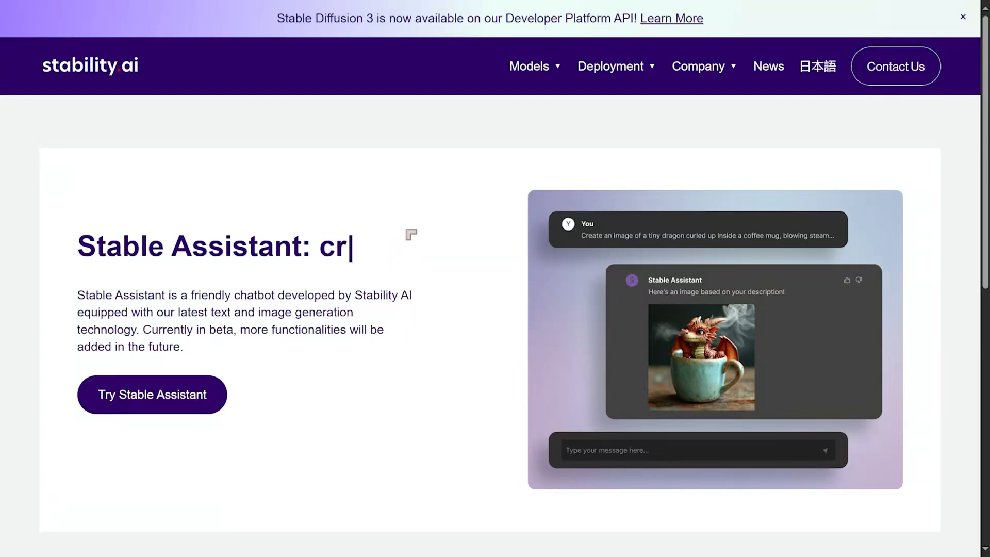
# - Continue with Auth0 and switch from the login page to creating a new StabilityAI account
pyautogui.press('Backspace')
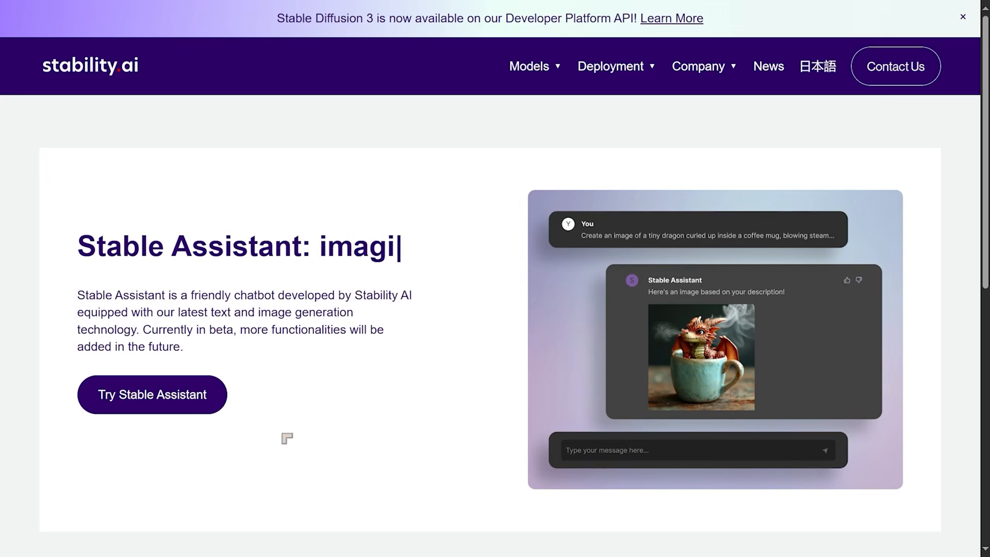
pyautogui.moveTo(152, 394)
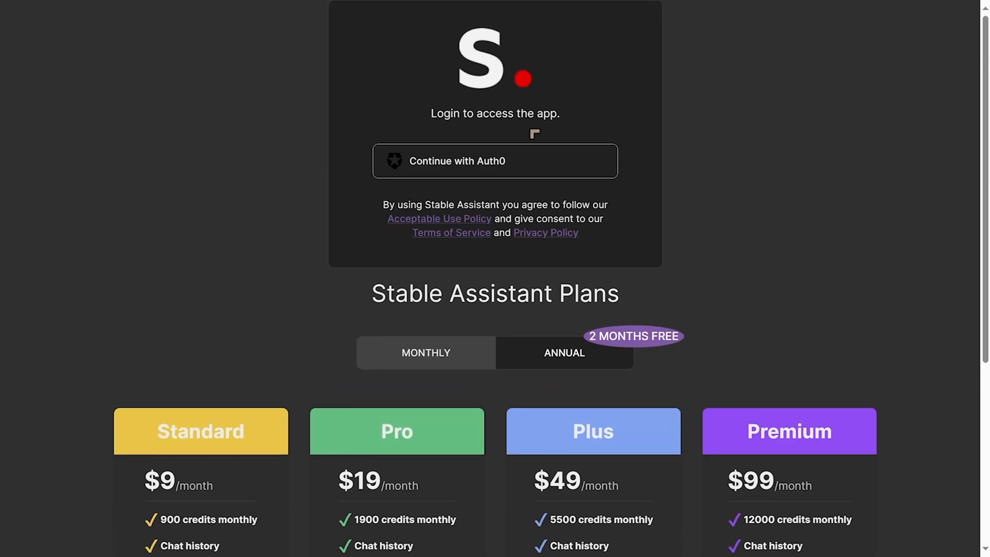
pyautogui.moveTo(510, 173)
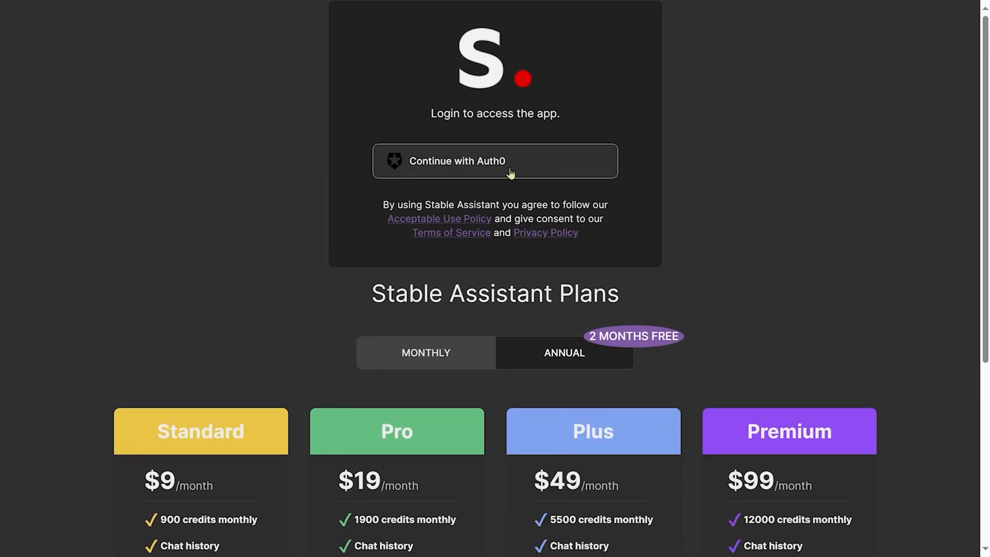
pyautogui.click(494, 161)
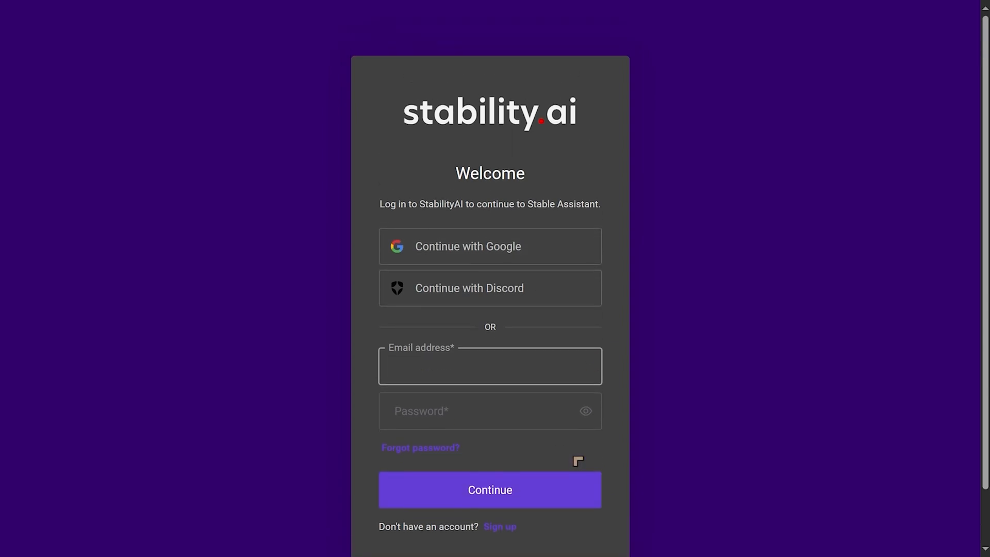
pyautogui.moveTo(517, 508)
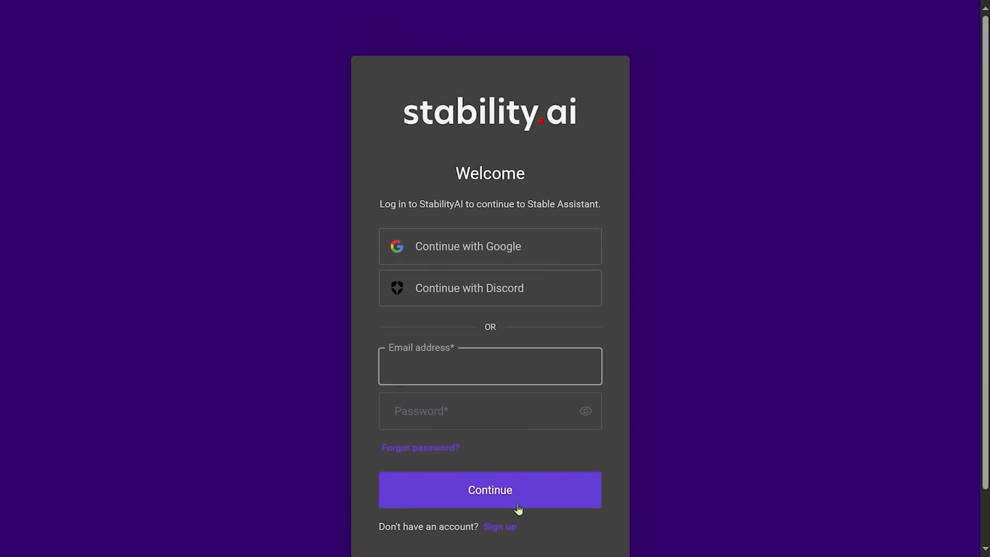
pyautogui.click(500, 528)
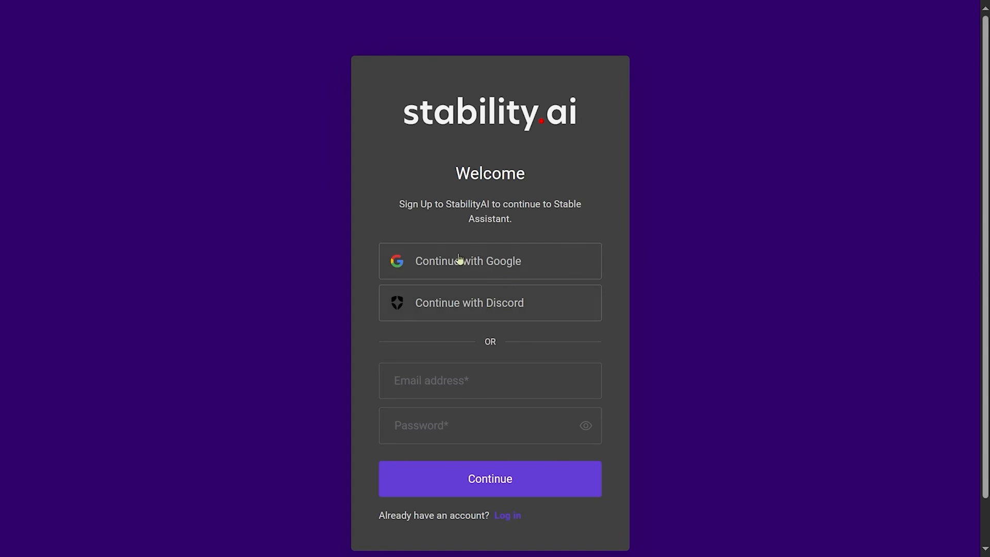
pyautogui.moveTo(504, 367)
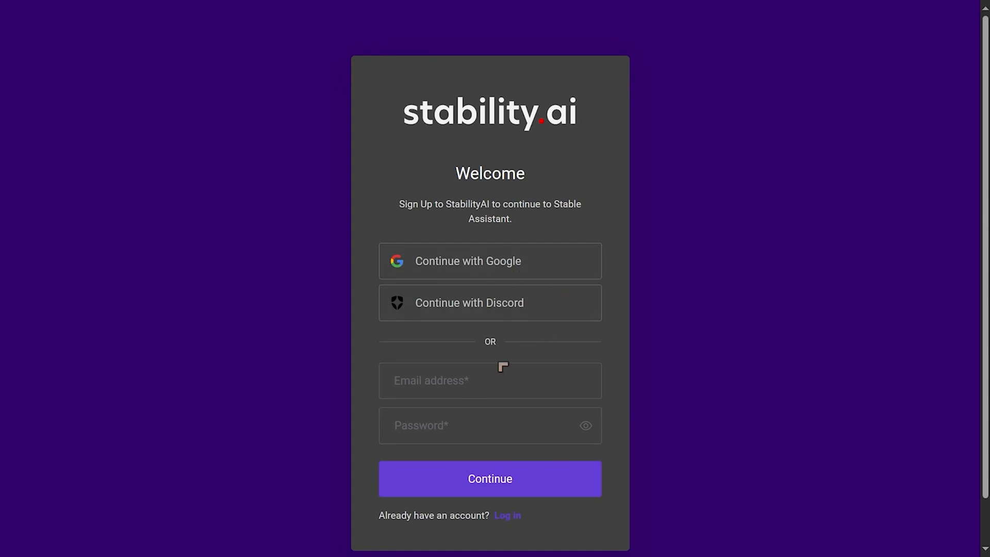
pyautogui.moveTo(528, 392)
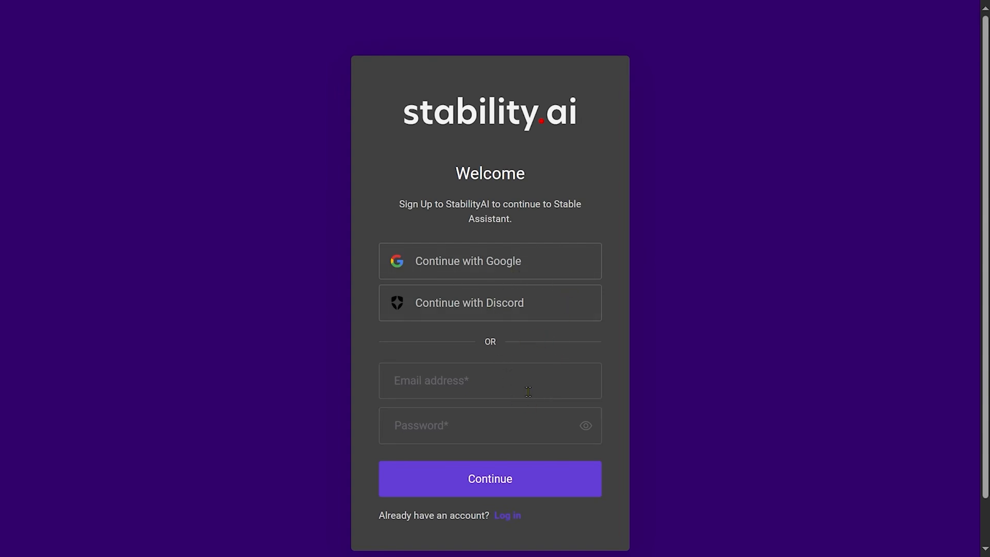
pyautogui.moveTo(528, 460)
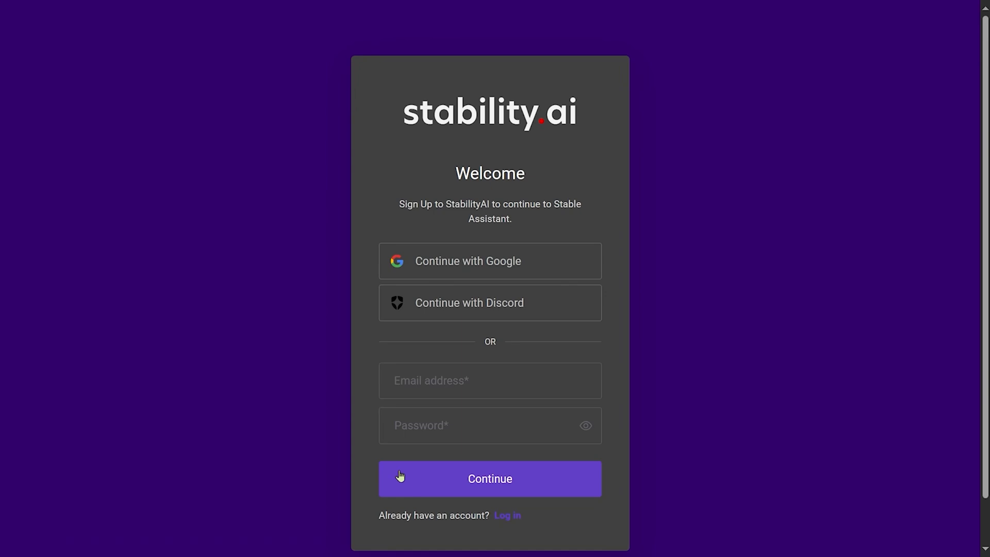
pyautogui.moveTo(68, 275)
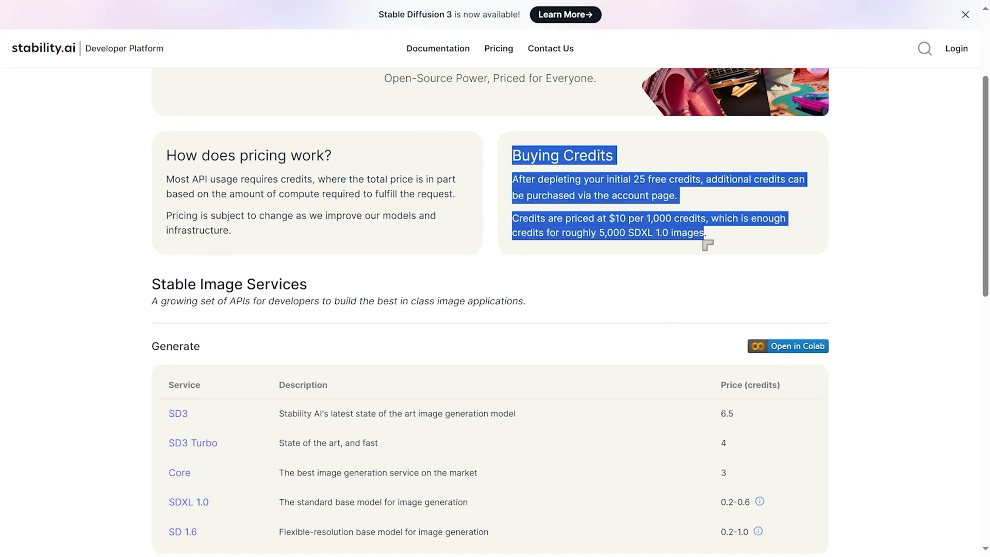
# - Launch the Generate services notebook in Colab from the Developer Platform pricing page
pyautogui.click(673, 245)
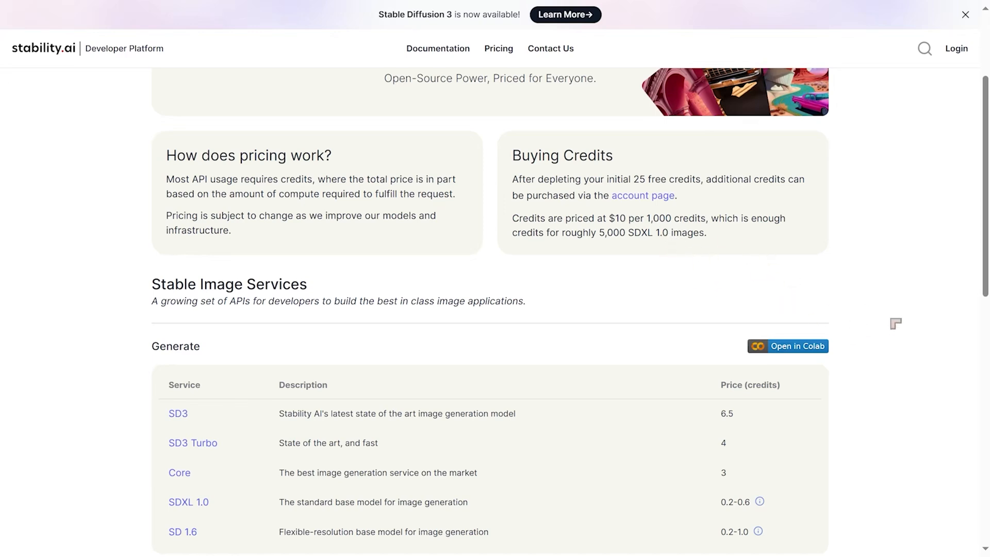
pyautogui.click(787, 347)
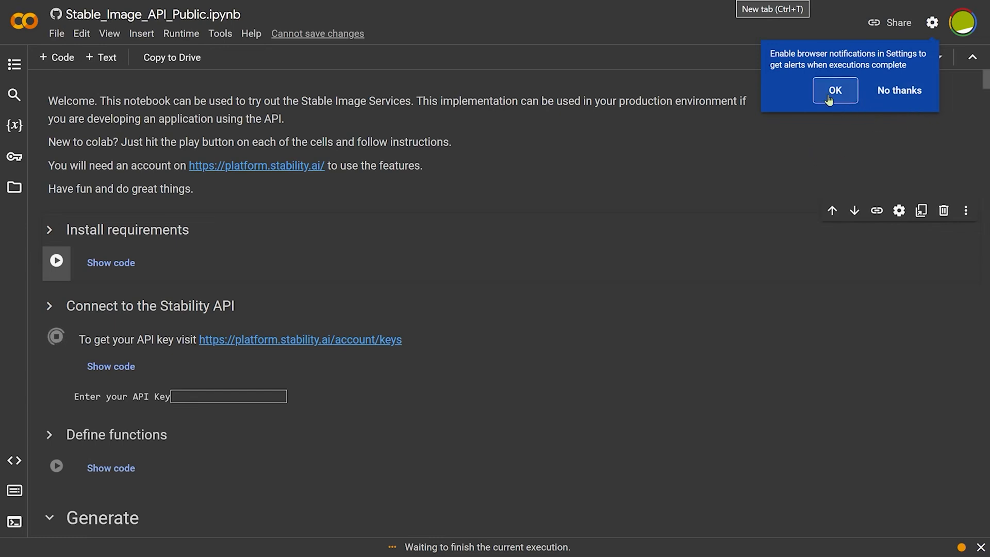
# - Accept the 'Enable browser notifications' popup with OK
pyautogui.click(834, 90)
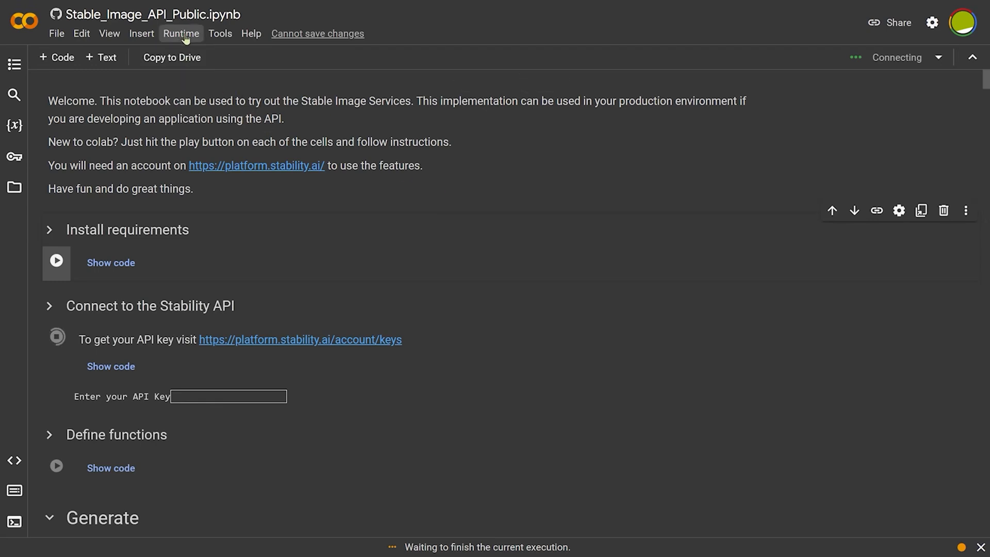
# - Change the runtime type to a T4 GPU, confirming the disconnect warning and saving
pyautogui.click(180, 33)
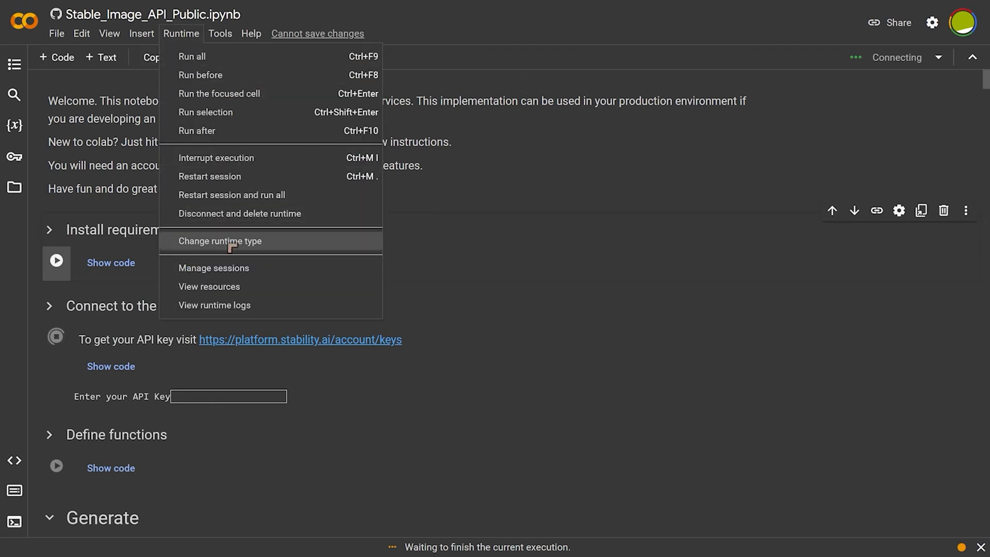
pyautogui.click(218, 240)
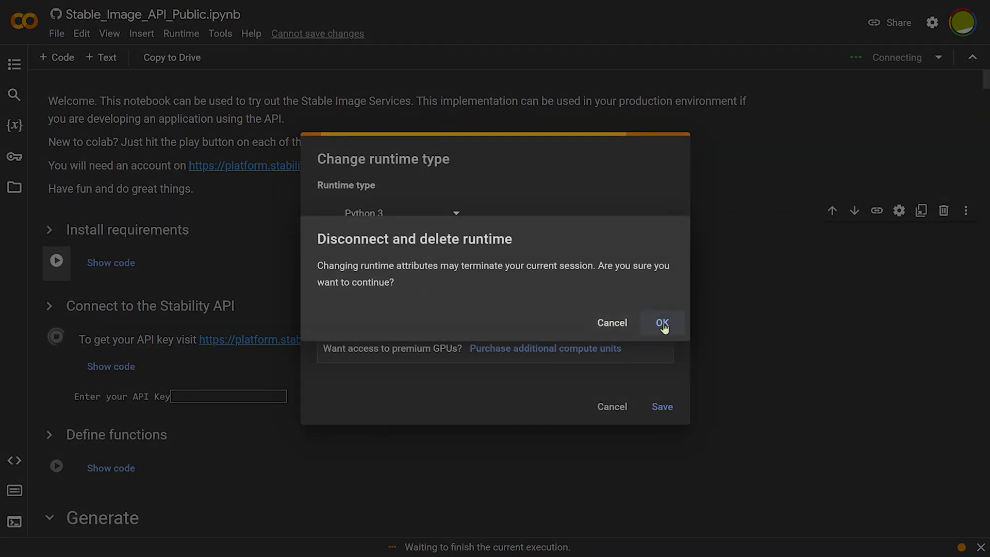
pyautogui.click(662, 323)
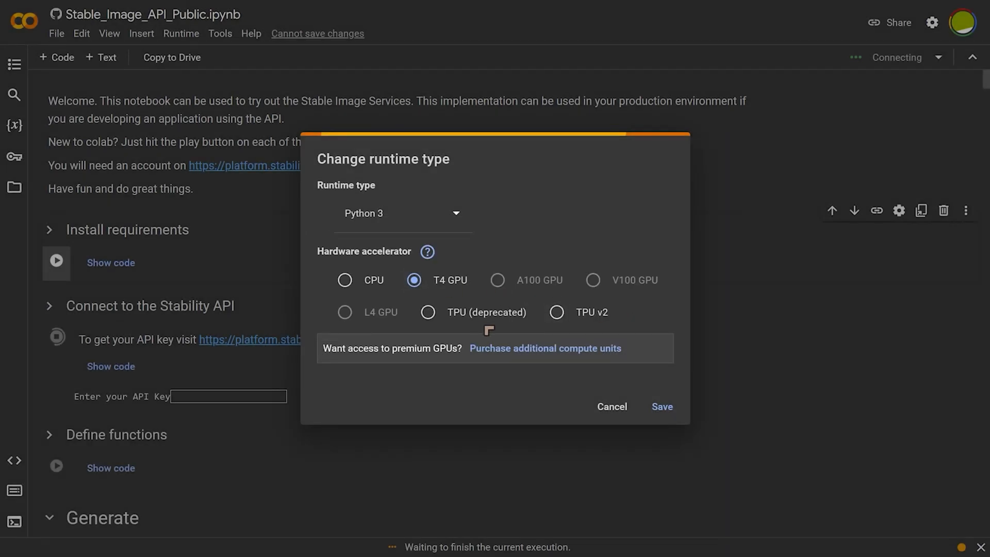
pyautogui.click(612, 406)
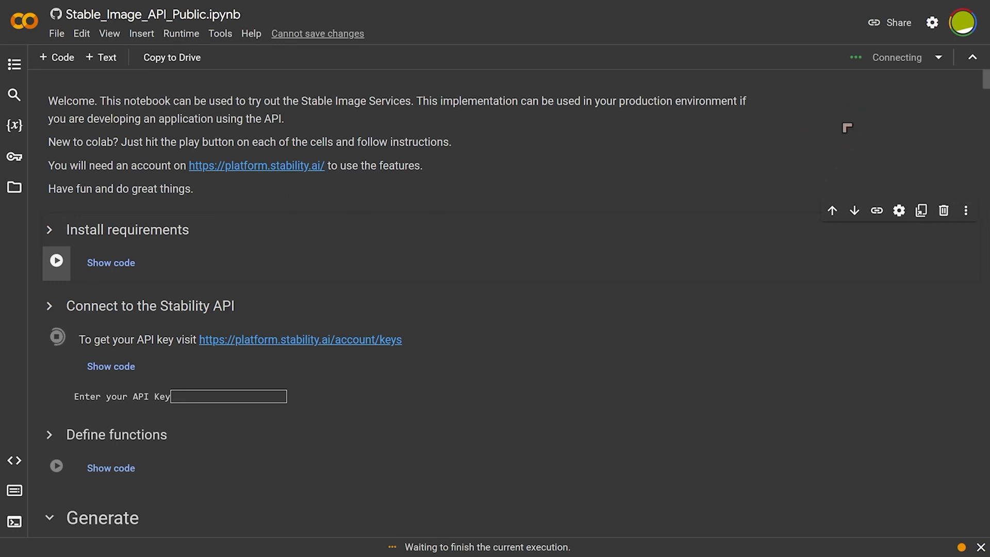
pyautogui.moveTo(925, 71)
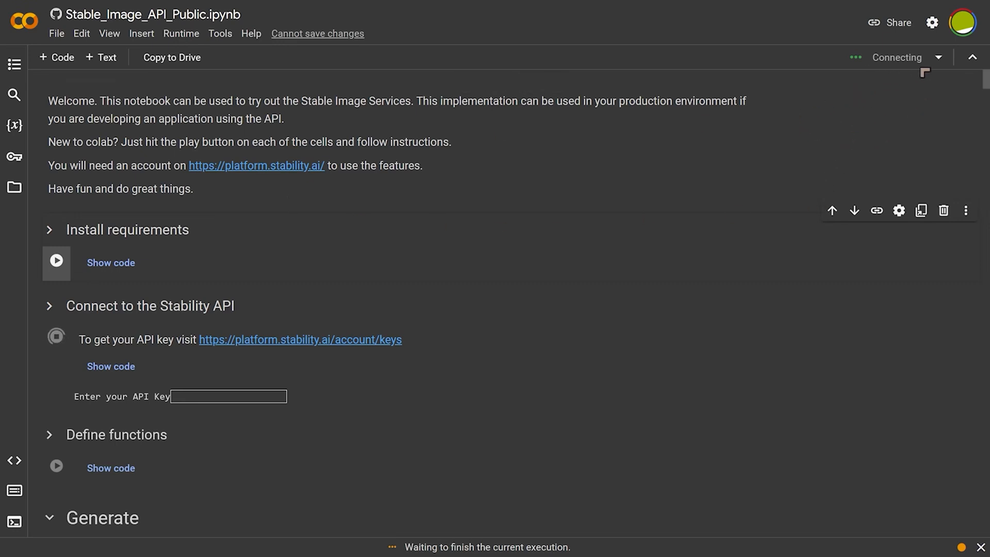
pyautogui.moveTo(331, 348)
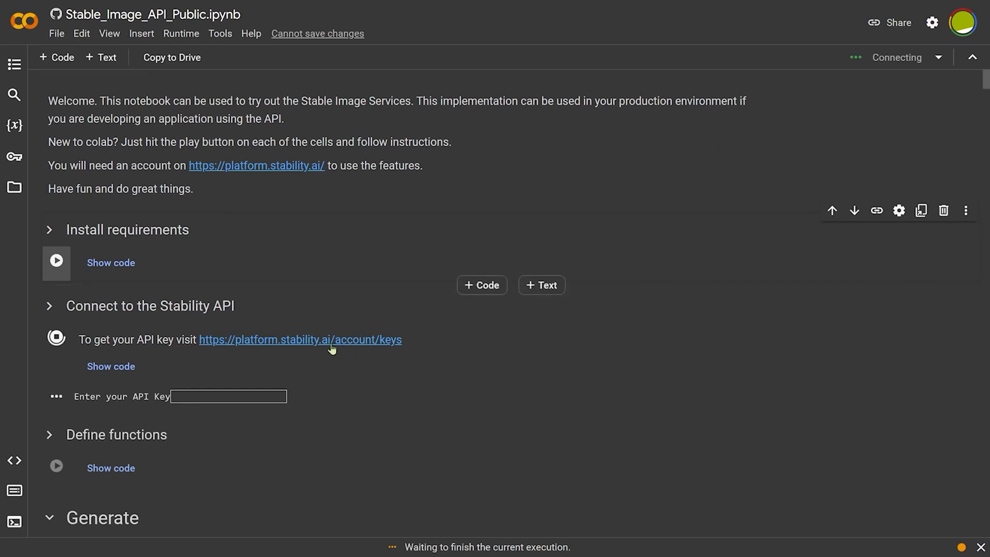
pyautogui.moveTo(55, 261)
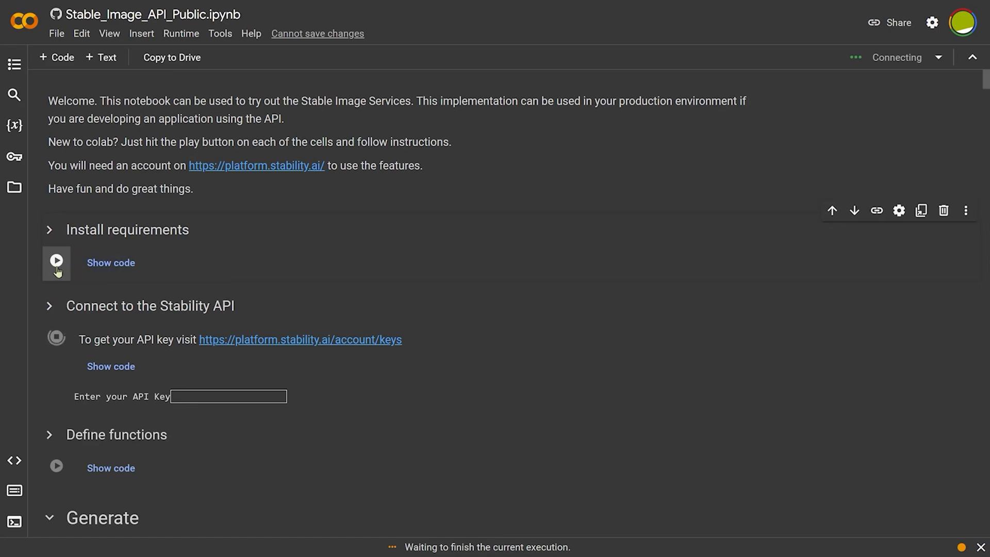
pyautogui.click(56, 261)
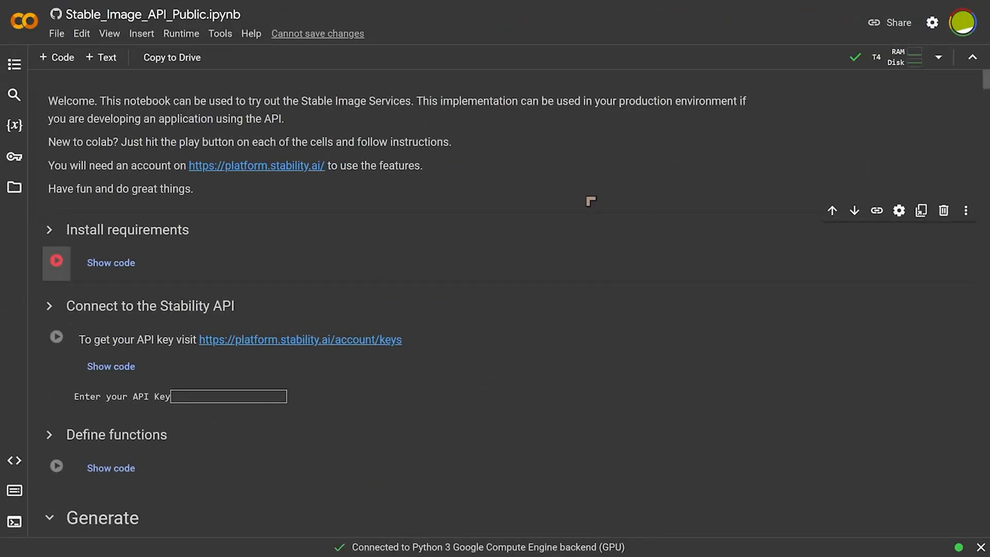
pyautogui.moveTo(906, 113)
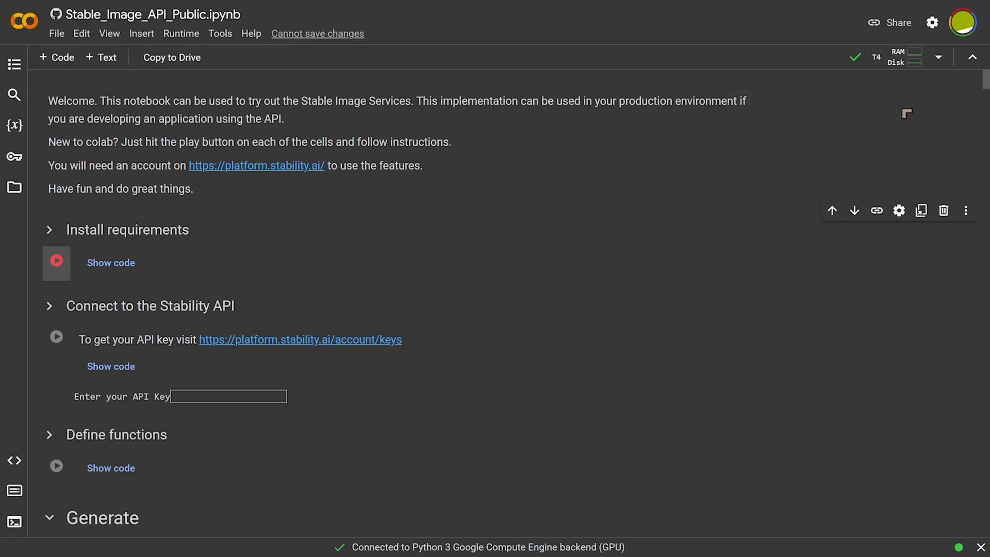
pyautogui.moveTo(939, 58)
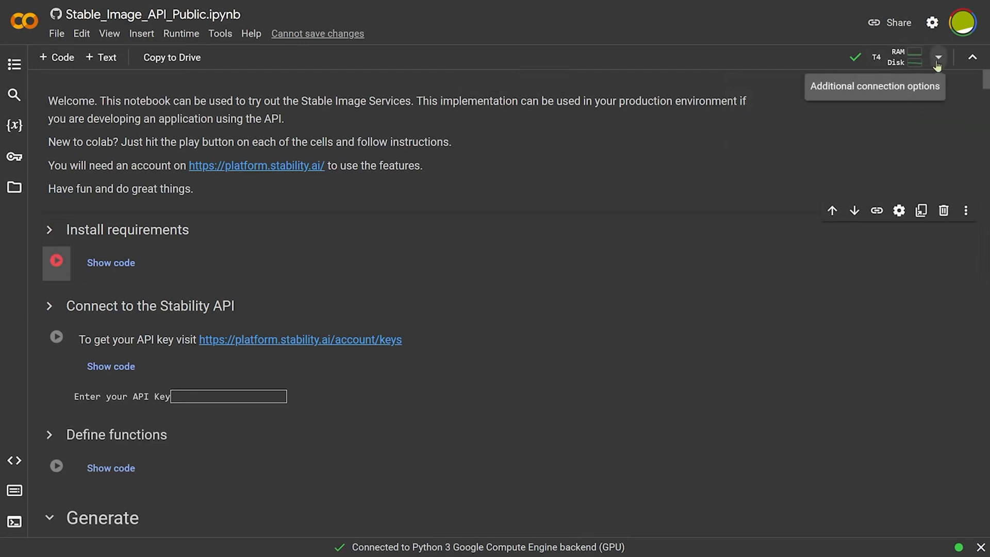
pyautogui.click(939, 58)
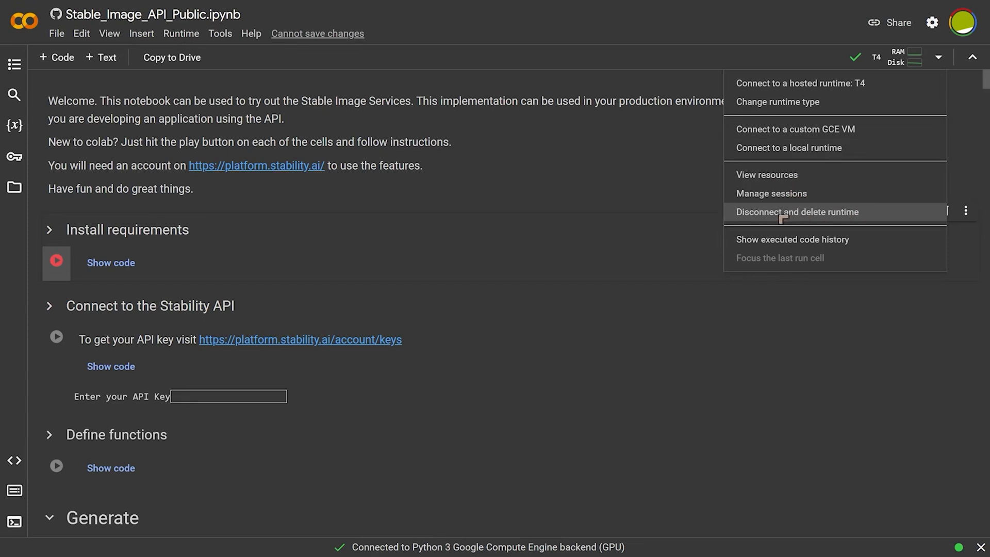
pyautogui.moveTo(666, 199)
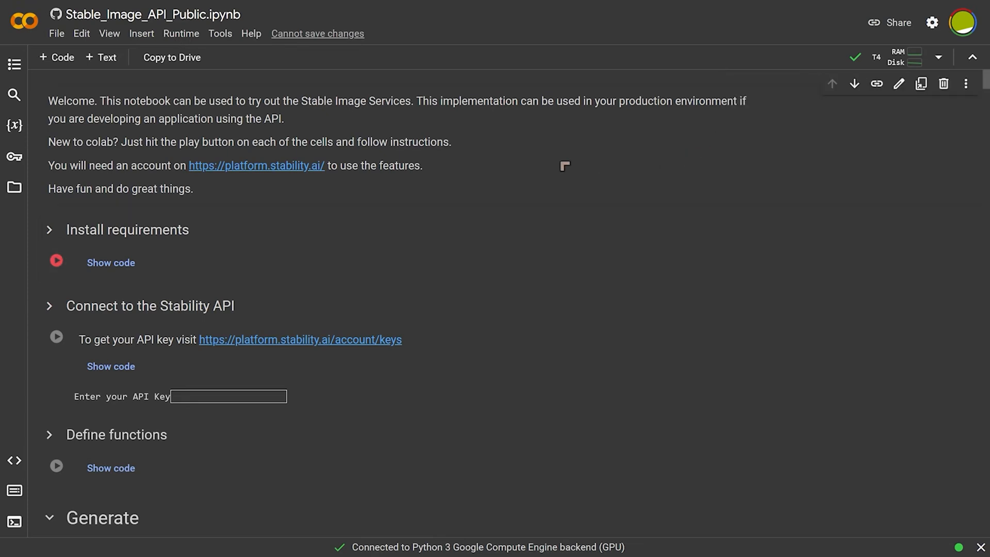
# - Run the Install requirements cell until it completes with a green check
pyautogui.click(56, 261)
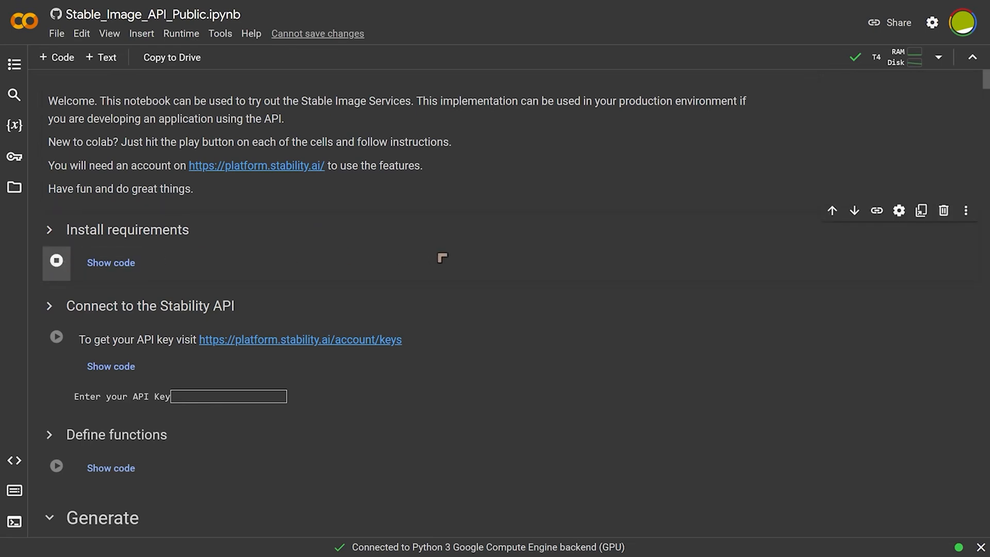
pyautogui.click(55, 261)
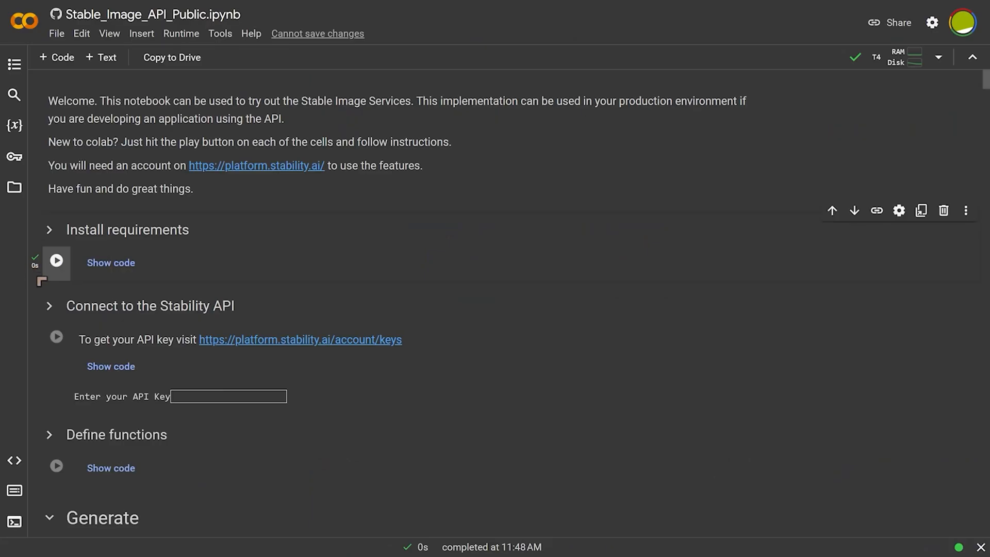
pyautogui.moveTo(335, 278)
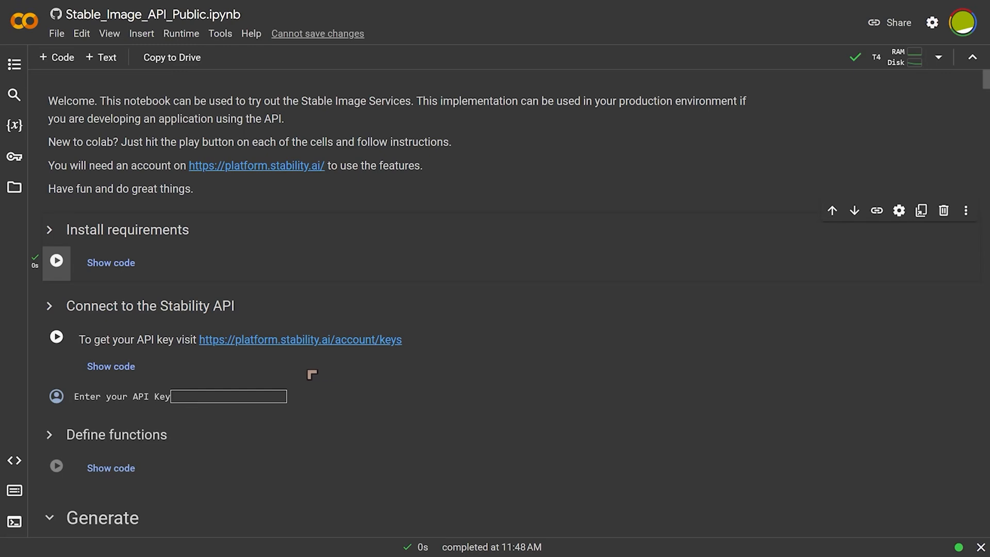
pyautogui.moveTo(196, 409)
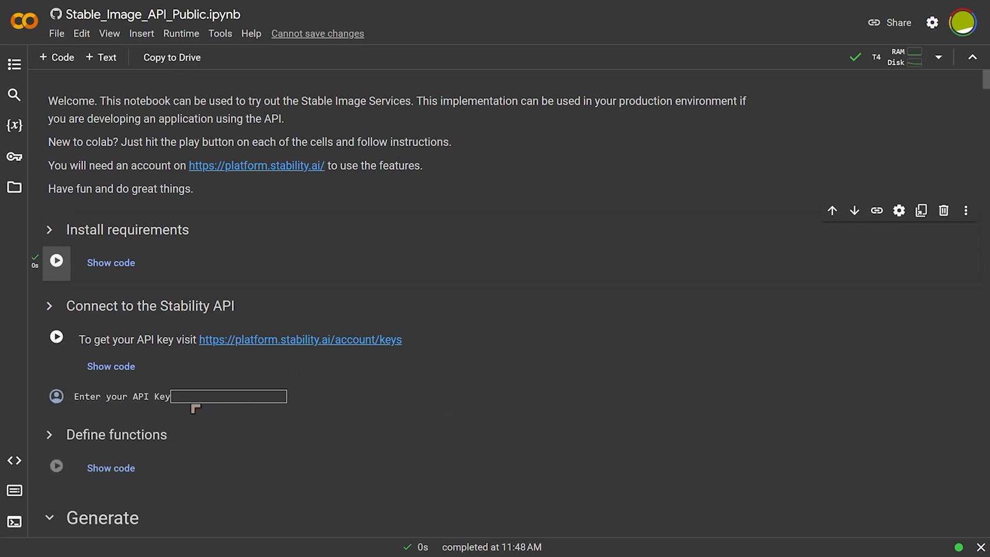
pyautogui.moveTo(292, 354)
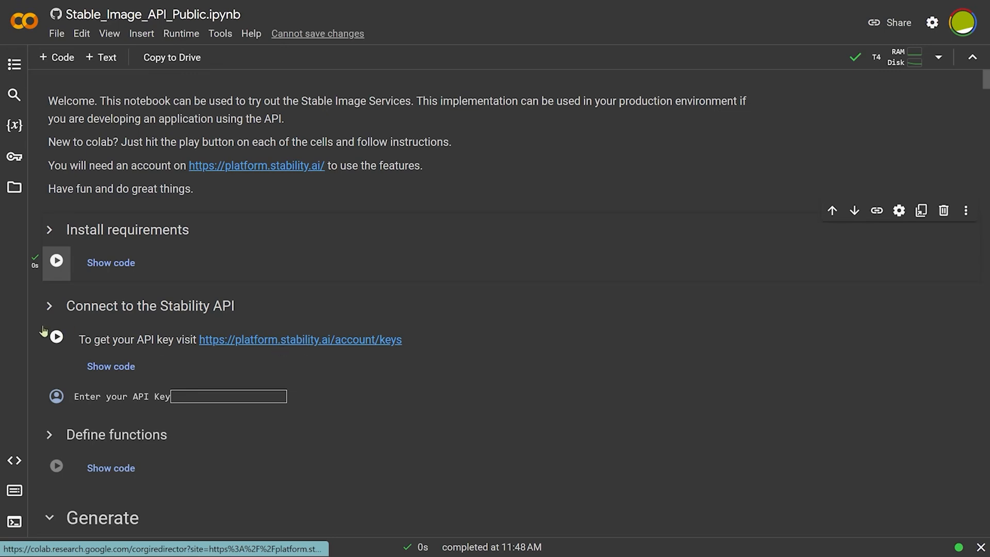
pyautogui.moveTo(310, 350)
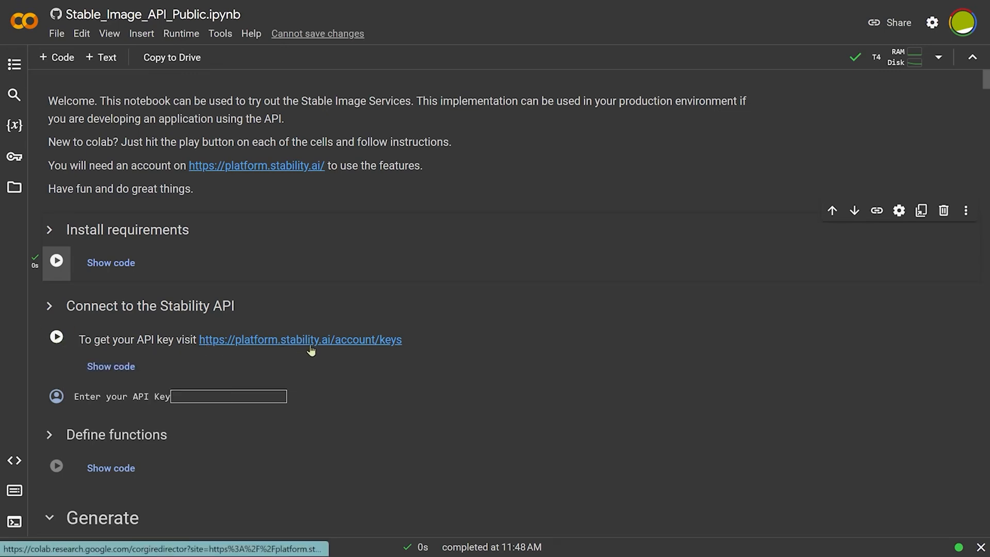
pyautogui.moveTo(363, 345)
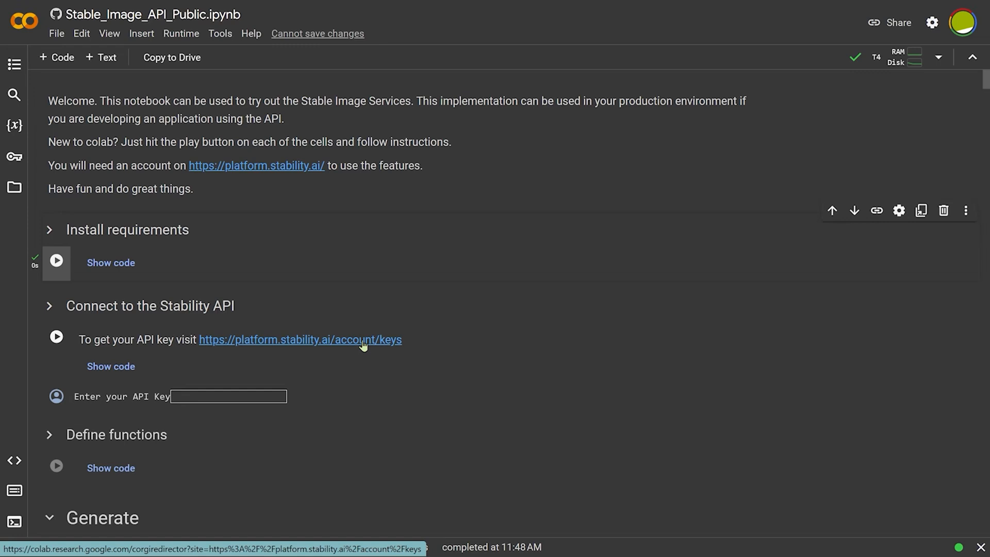
pyautogui.moveTo(127, 339)
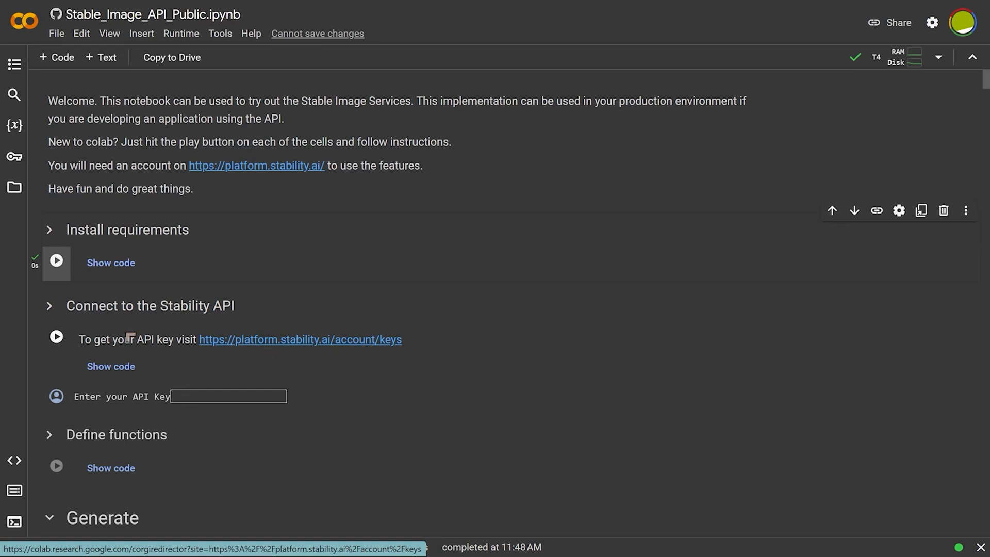
pyautogui.moveTo(201, 392)
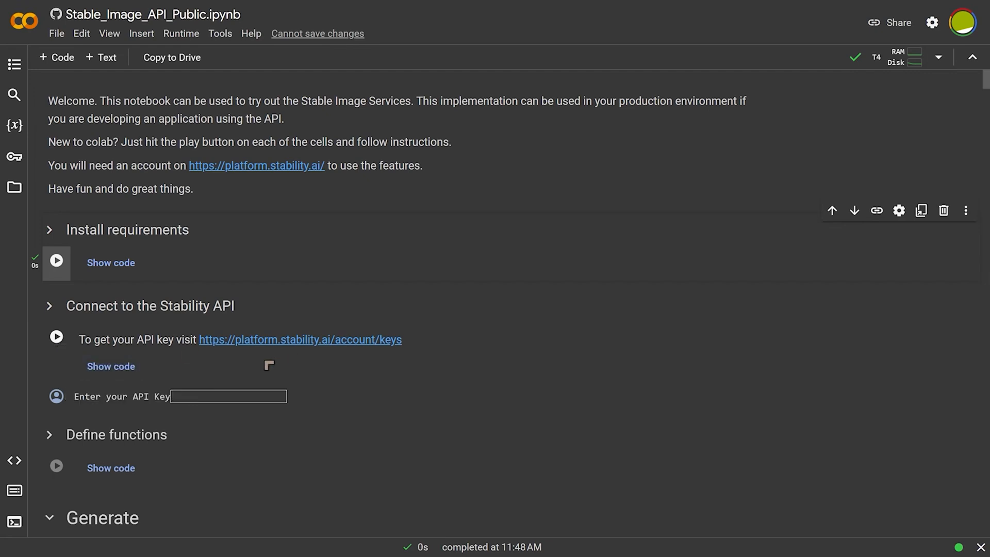
# - Scroll around the API key cell and the Stable Image Core section to review its settings
pyautogui.scroll(-3)
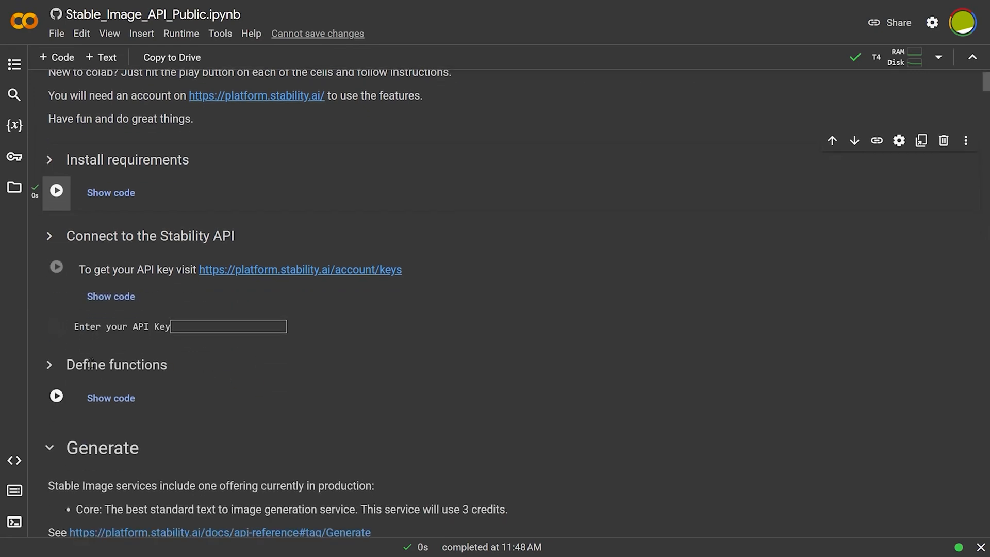
pyautogui.scroll(-3)
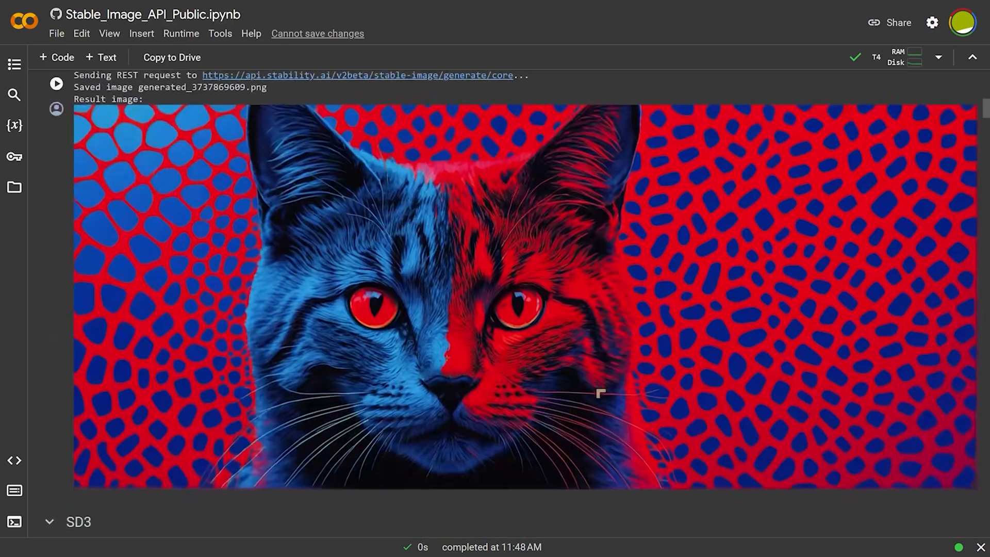
pyautogui.scroll(-3)
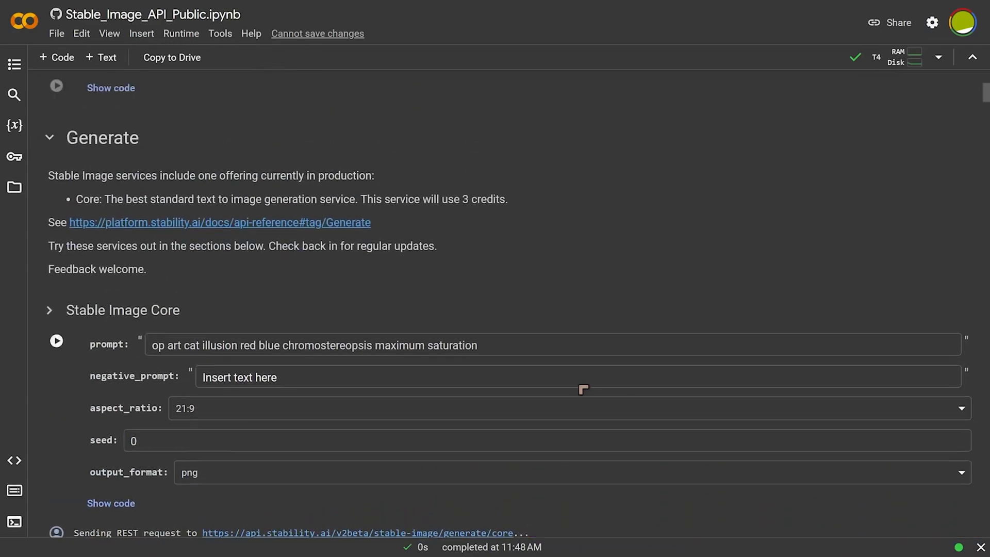
pyautogui.scroll(3)
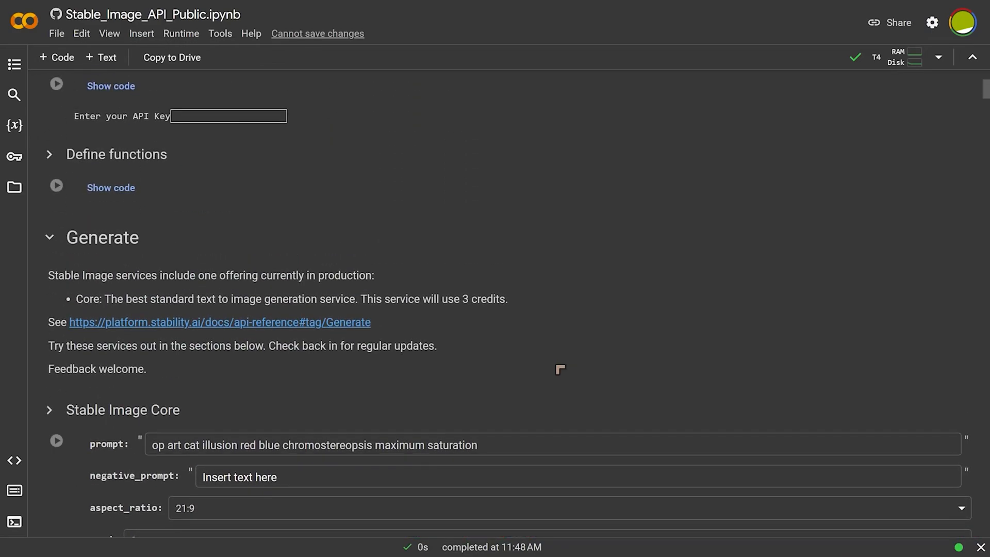
pyautogui.scroll(3)
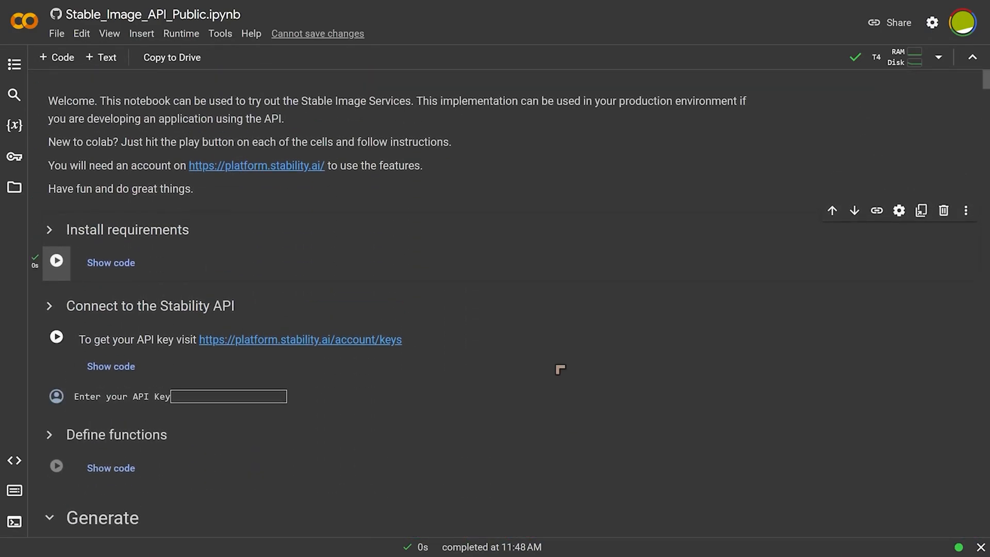
pyautogui.scroll(-3)
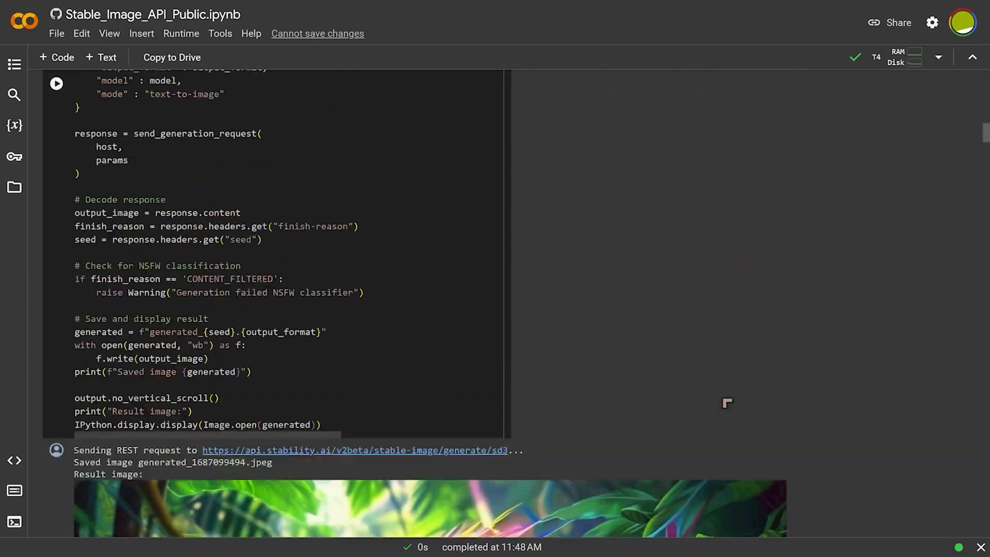
pyautogui.scroll(3)
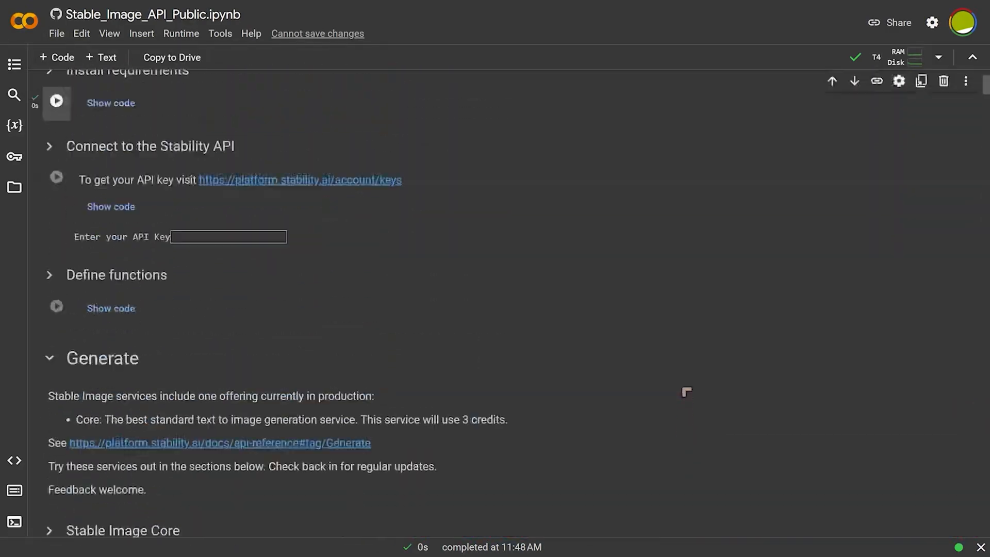
pyautogui.scroll(3)
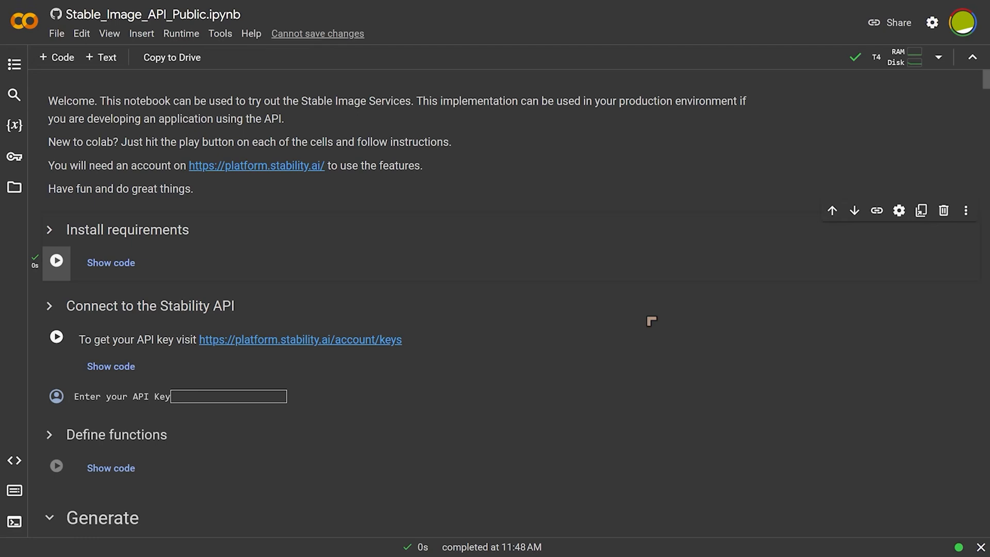
pyautogui.moveTo(33, 270)
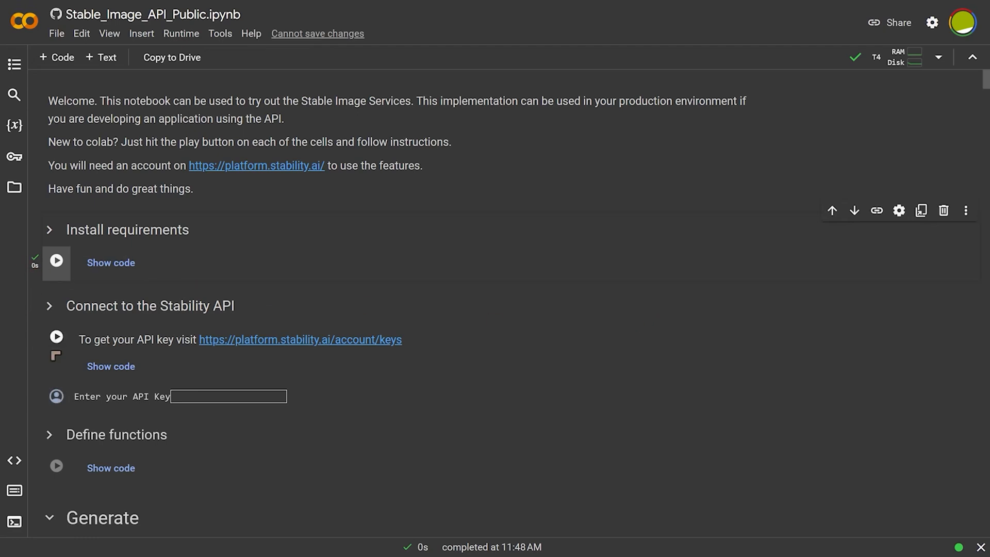
pyautogui.moveTo(325, 349)
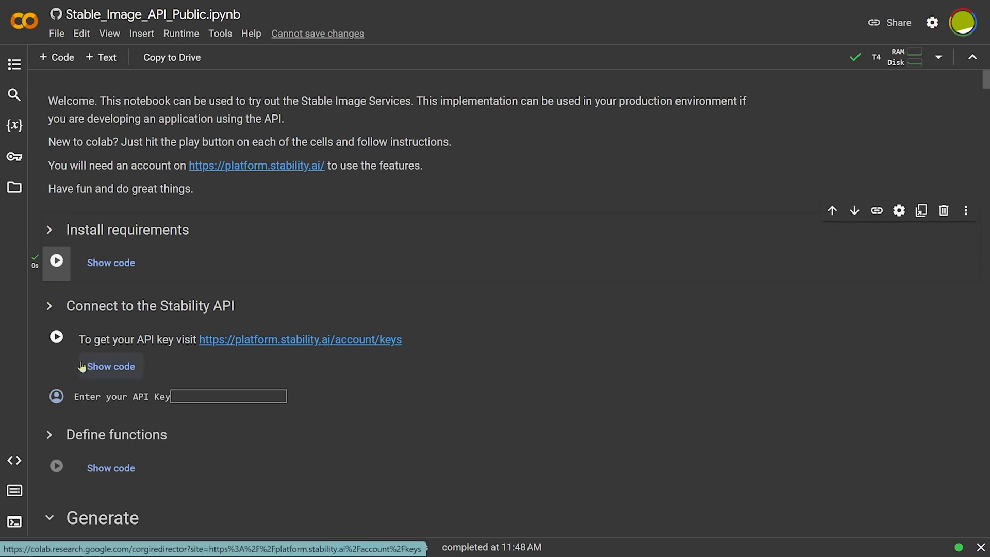
pyautogui.moveTo(275, 347)
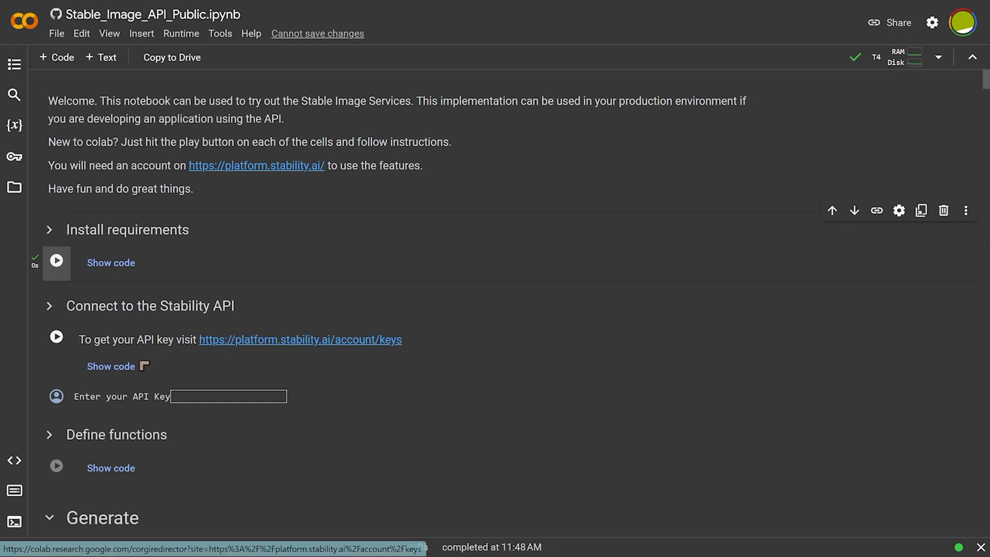
# - Scroll down to the op-art cat output and the SD3 cell's code and prompt form
pyautogui.scroll(-3)
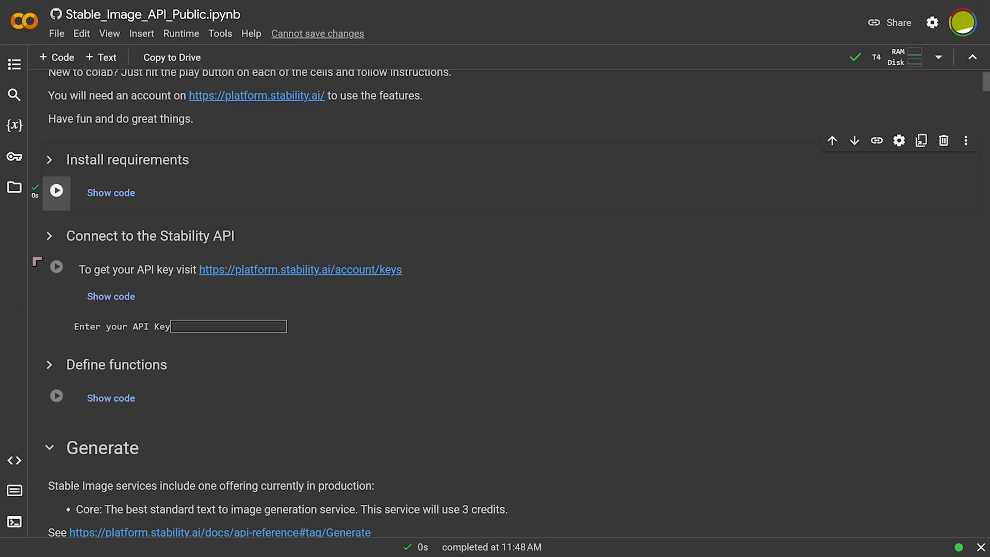
pyautogui.scroll(-3)
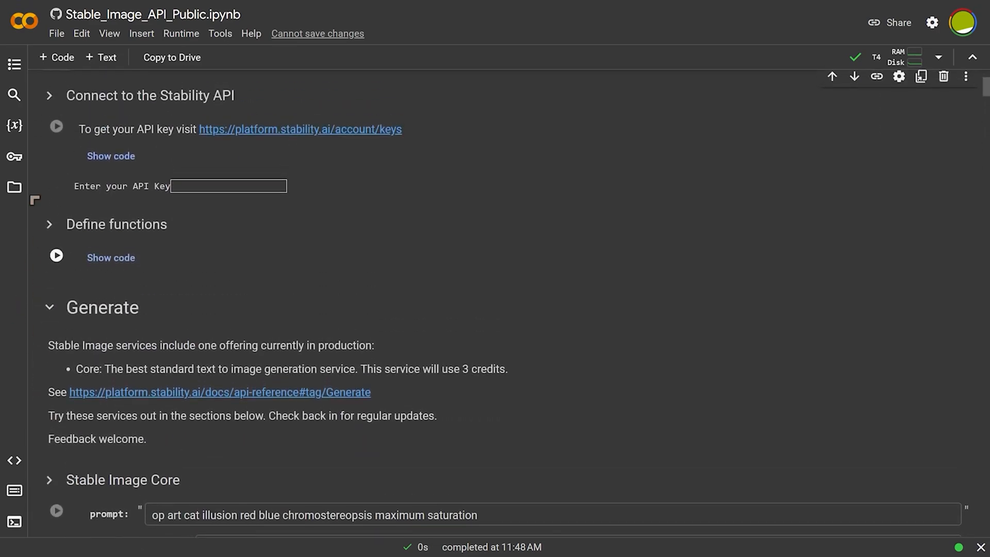
pyautogui.scroll(-3)
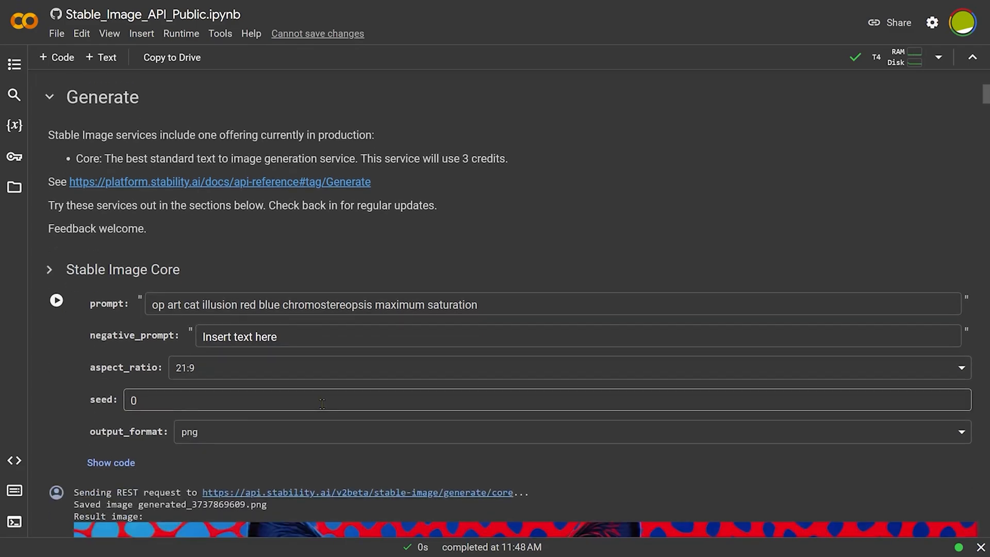
pyautogui.scroll(-3)
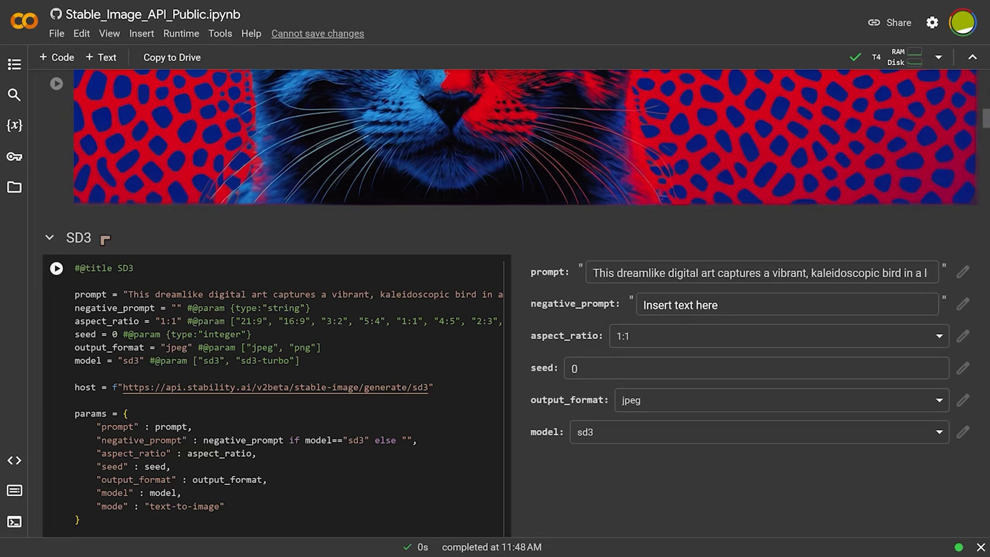
pyautogui.moveTo(851, 291)
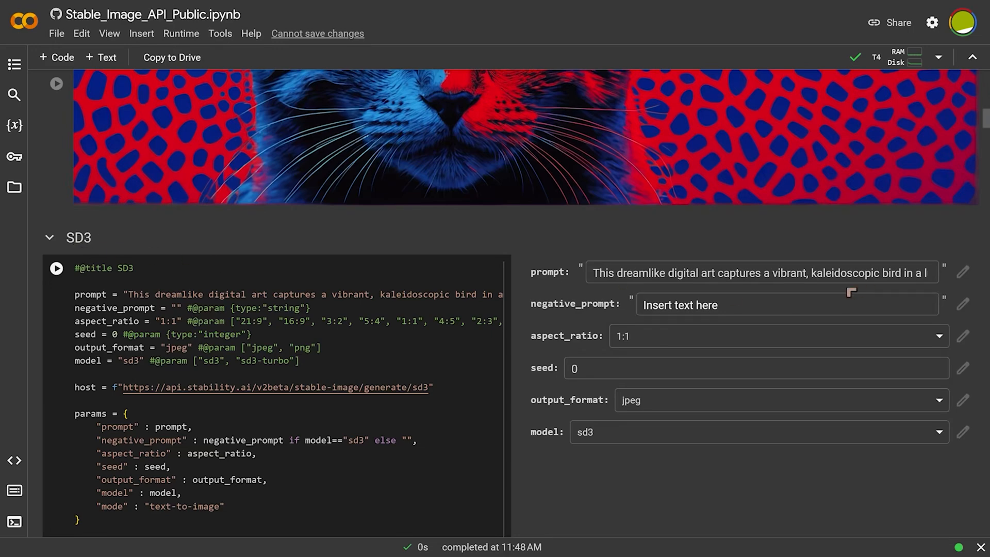
# - Scroll through the SD3 cell's code, form fields and the generated jungle bird image
pyautogui.scroll(-3)
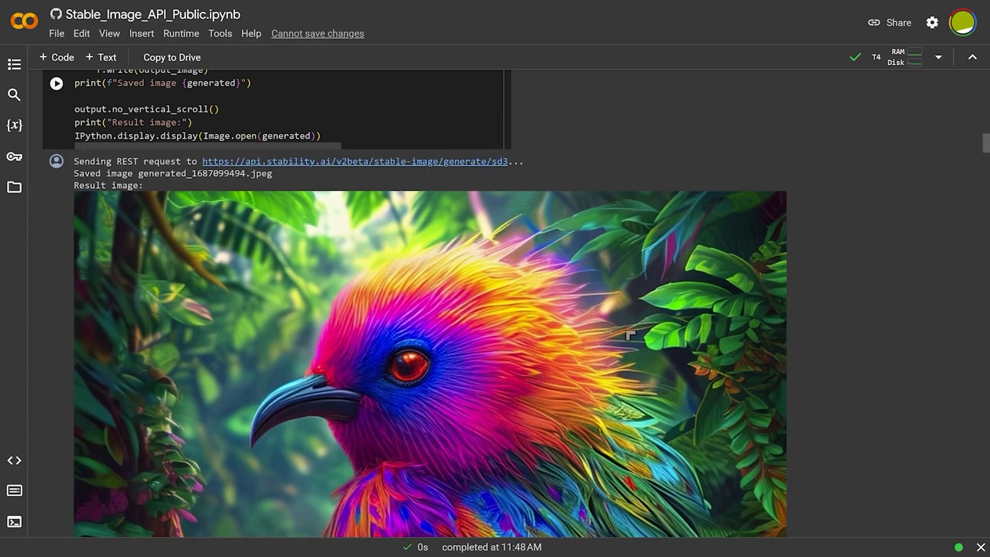
pyautogui.scroll(-3)
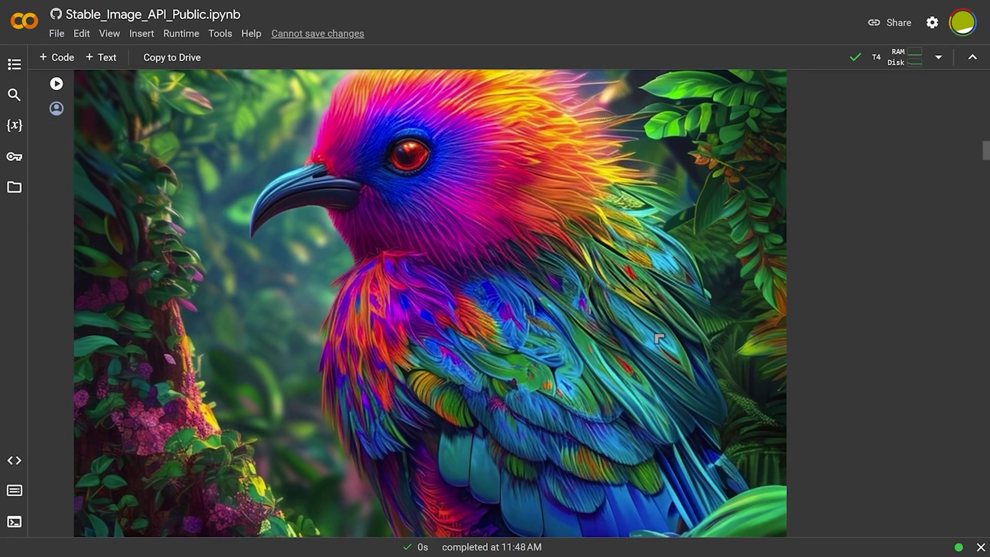
pyautogui.scroll(3)
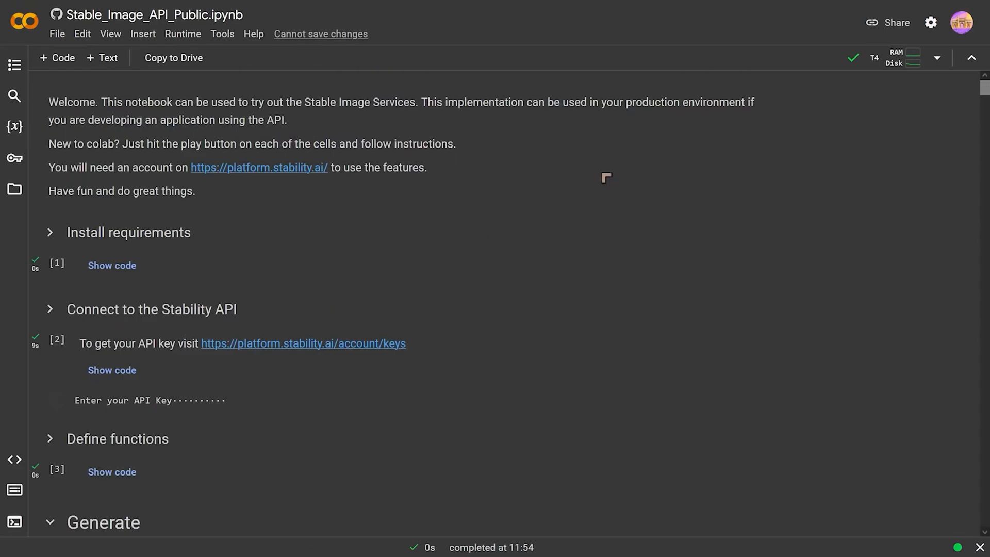
pyautogui.moveTo(693, 205)
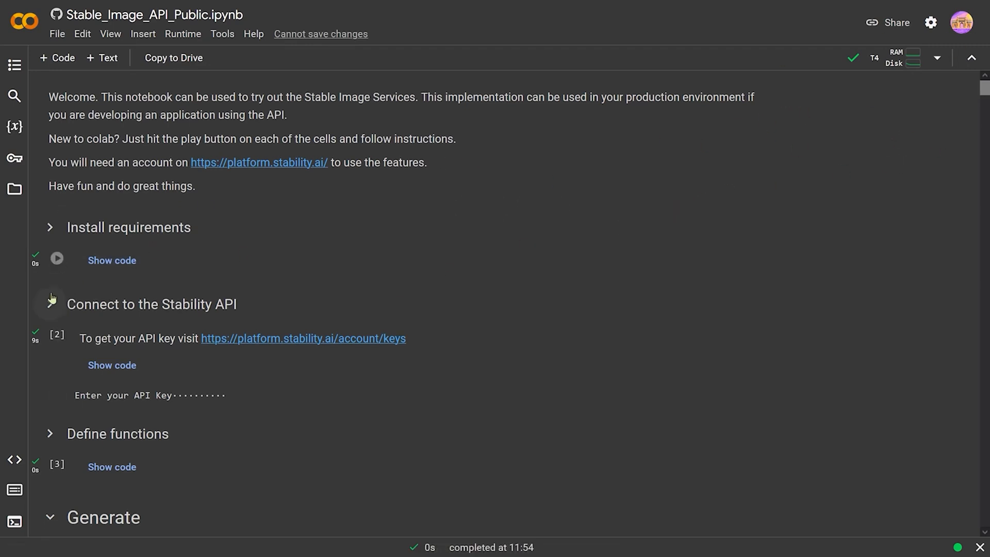
# - Run the SD3 cell with the faceless-man street prompt to generate the image
pyautogui.scroll(-3)
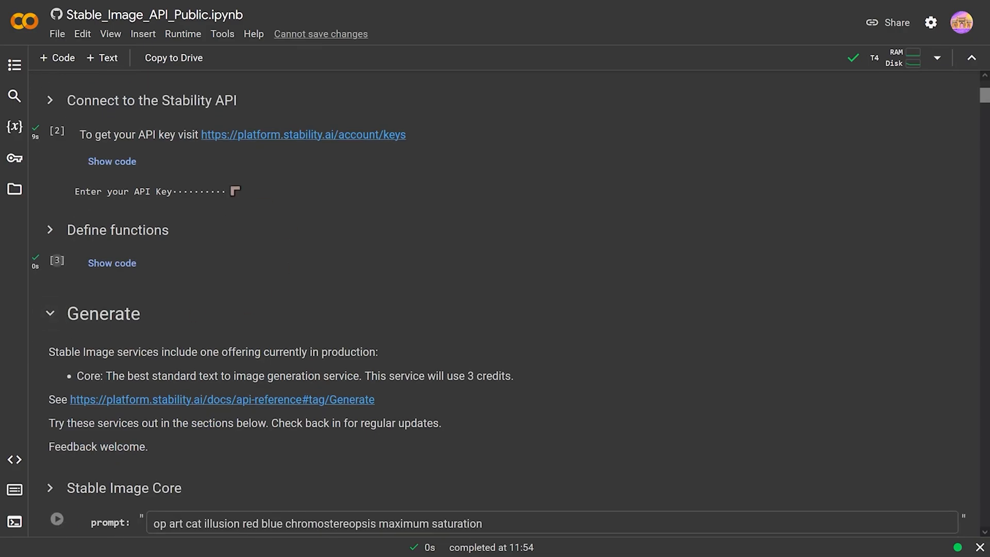
pyautogui.scroll(-3)
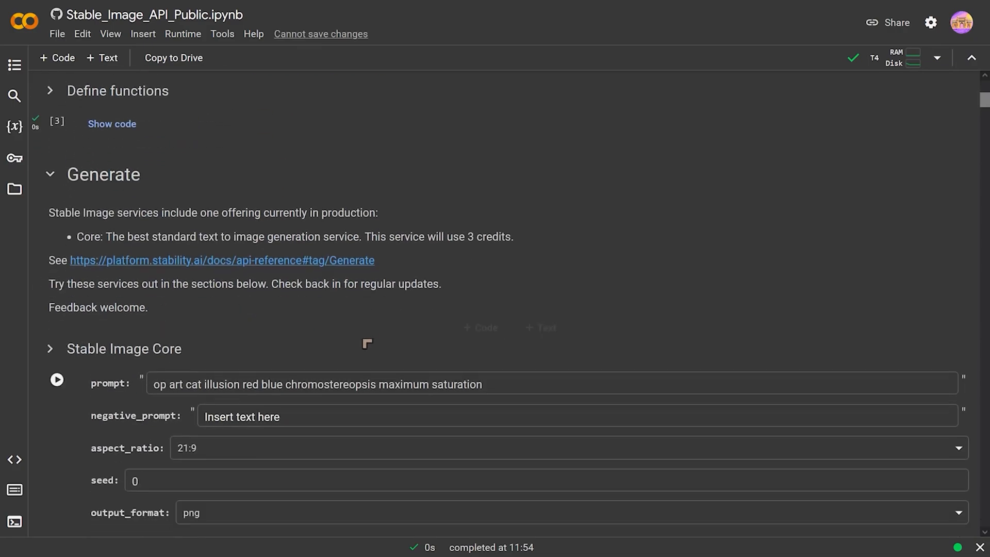
pyautogui.scroll(-3)
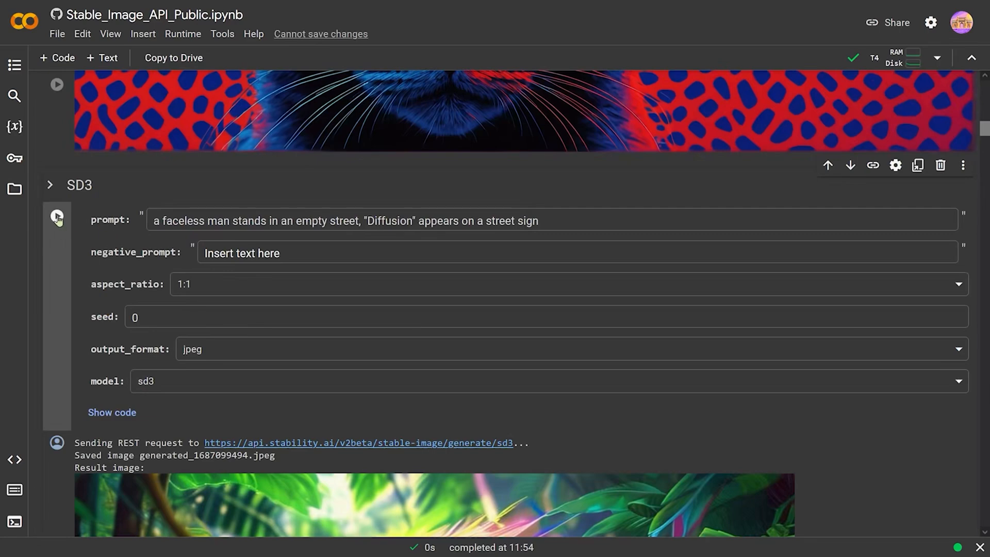
pyautogui.click(56, 219)
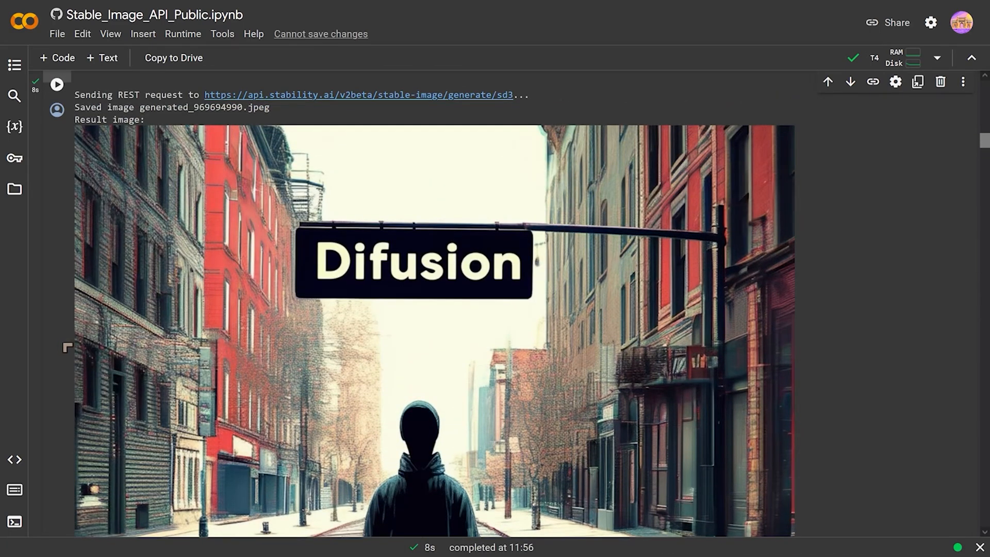
pyautogui.moveTo(401, 424)
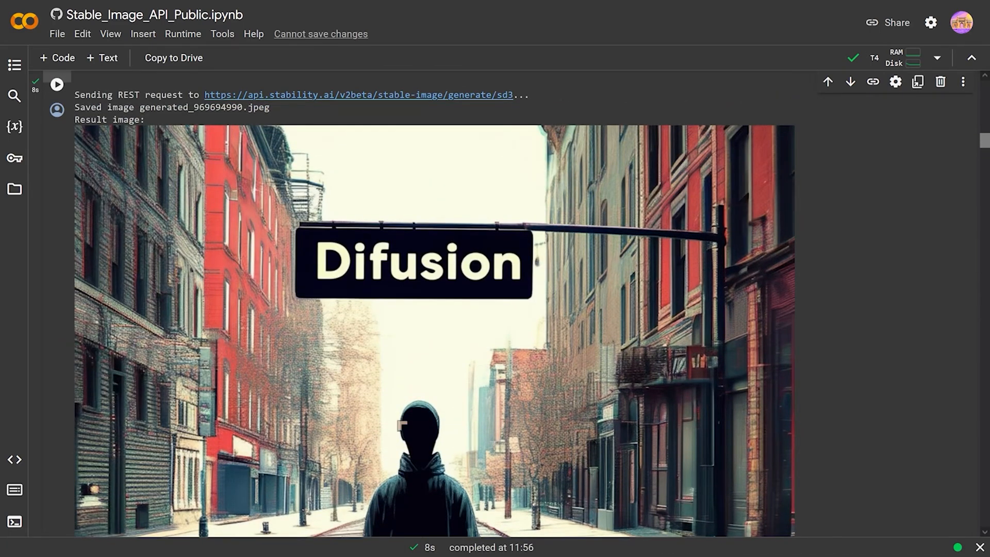
pyautogui.moveTo(711, 416)
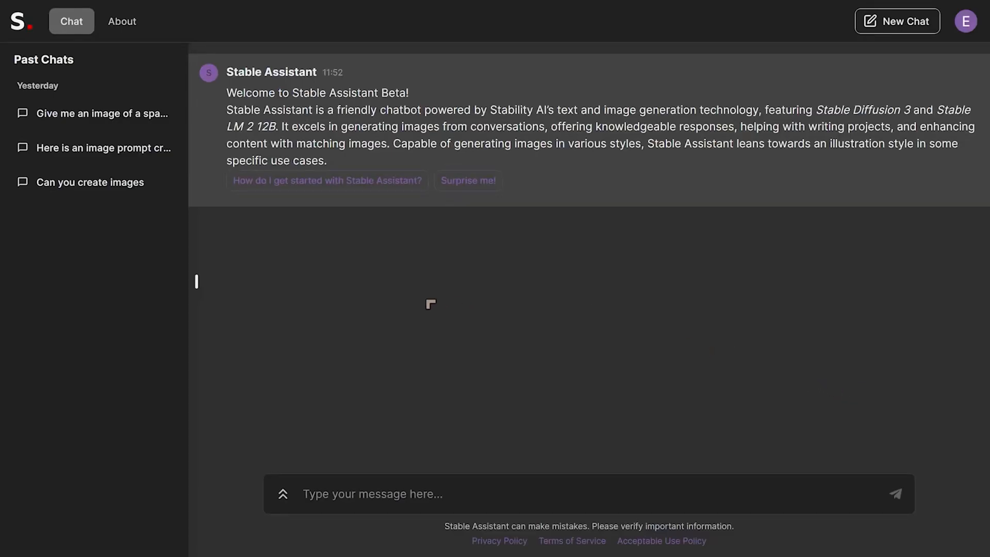
pyautogui.moveTo(161, 377)
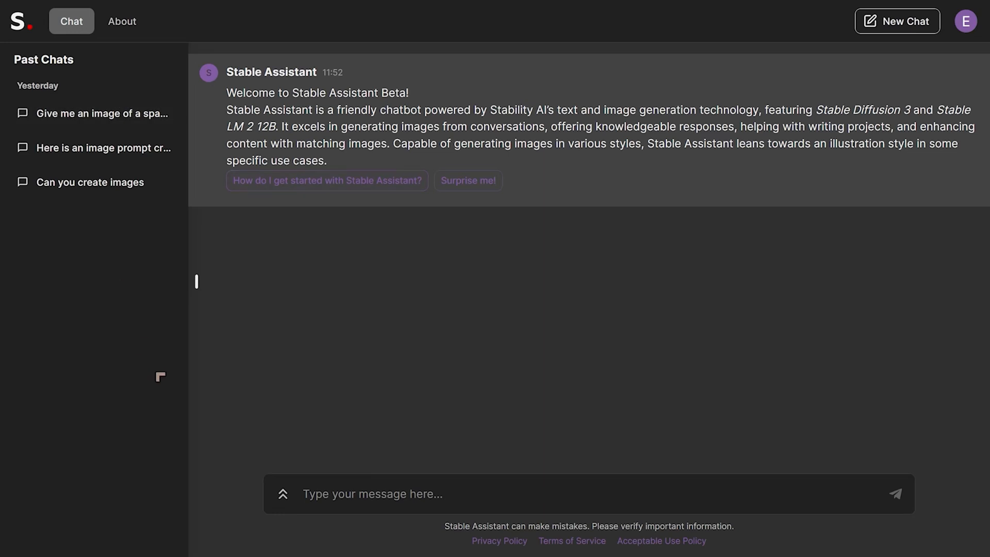
pyautogui.moveTo(382, 265)
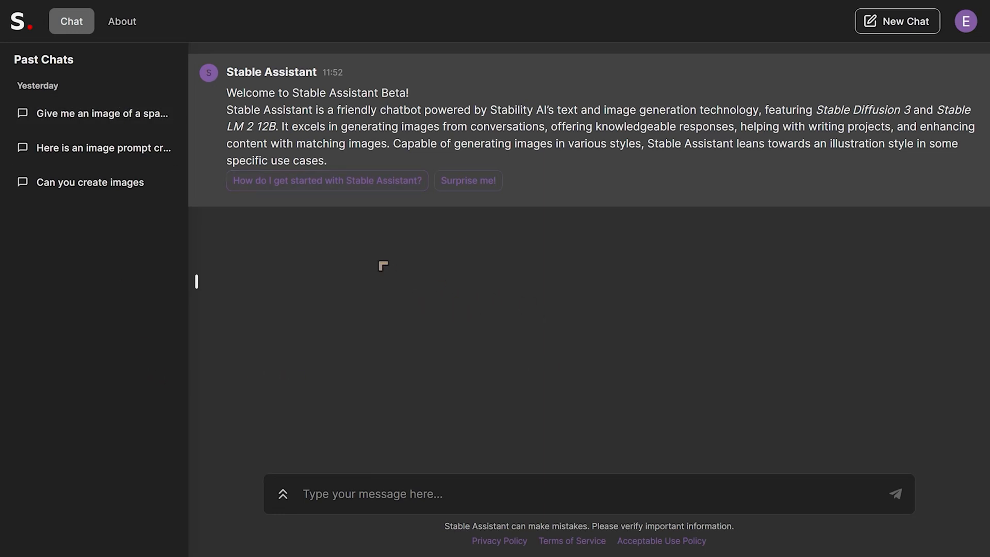
pyautogui.moveTo(353, 189)
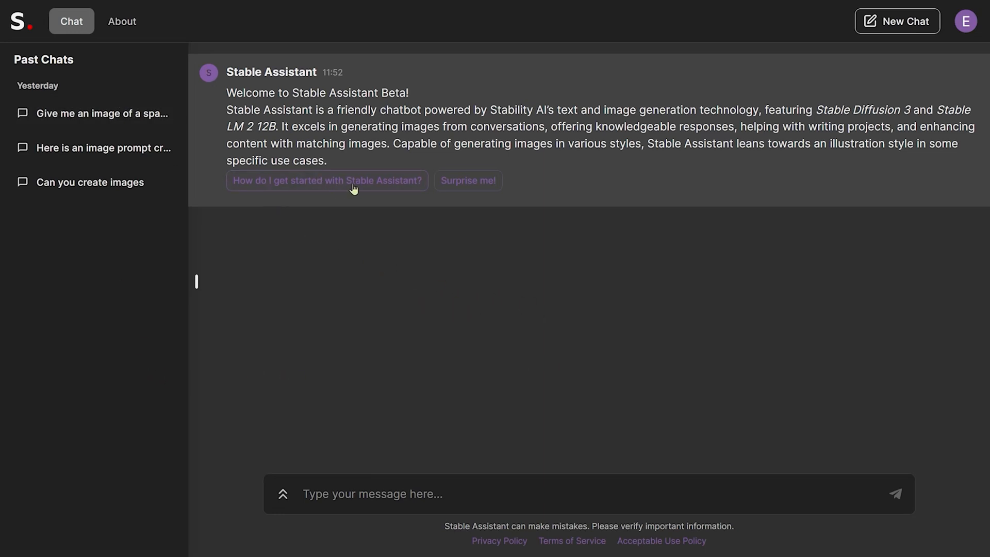
pyautogui.moveTo(475, 192)
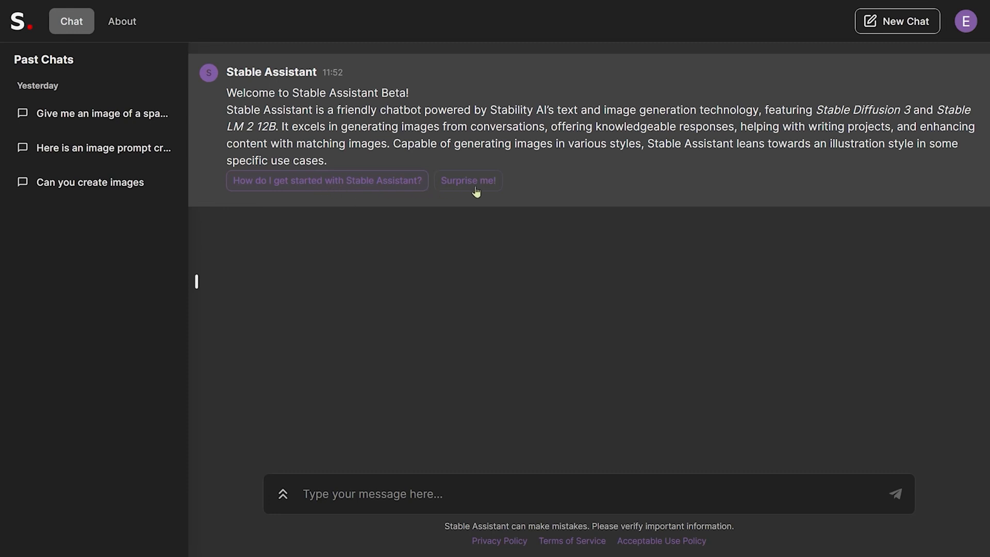
pyautogui.moveTo(491, 285)
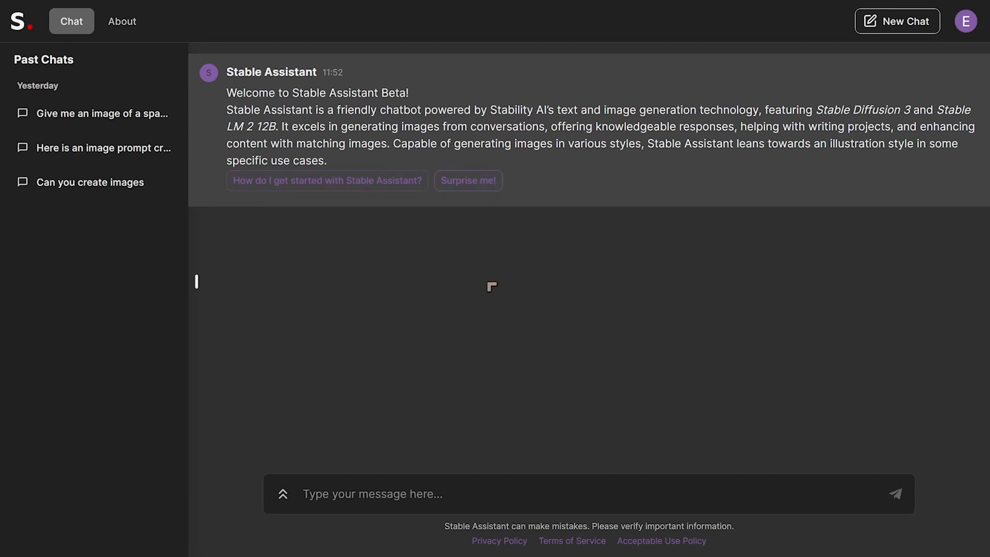